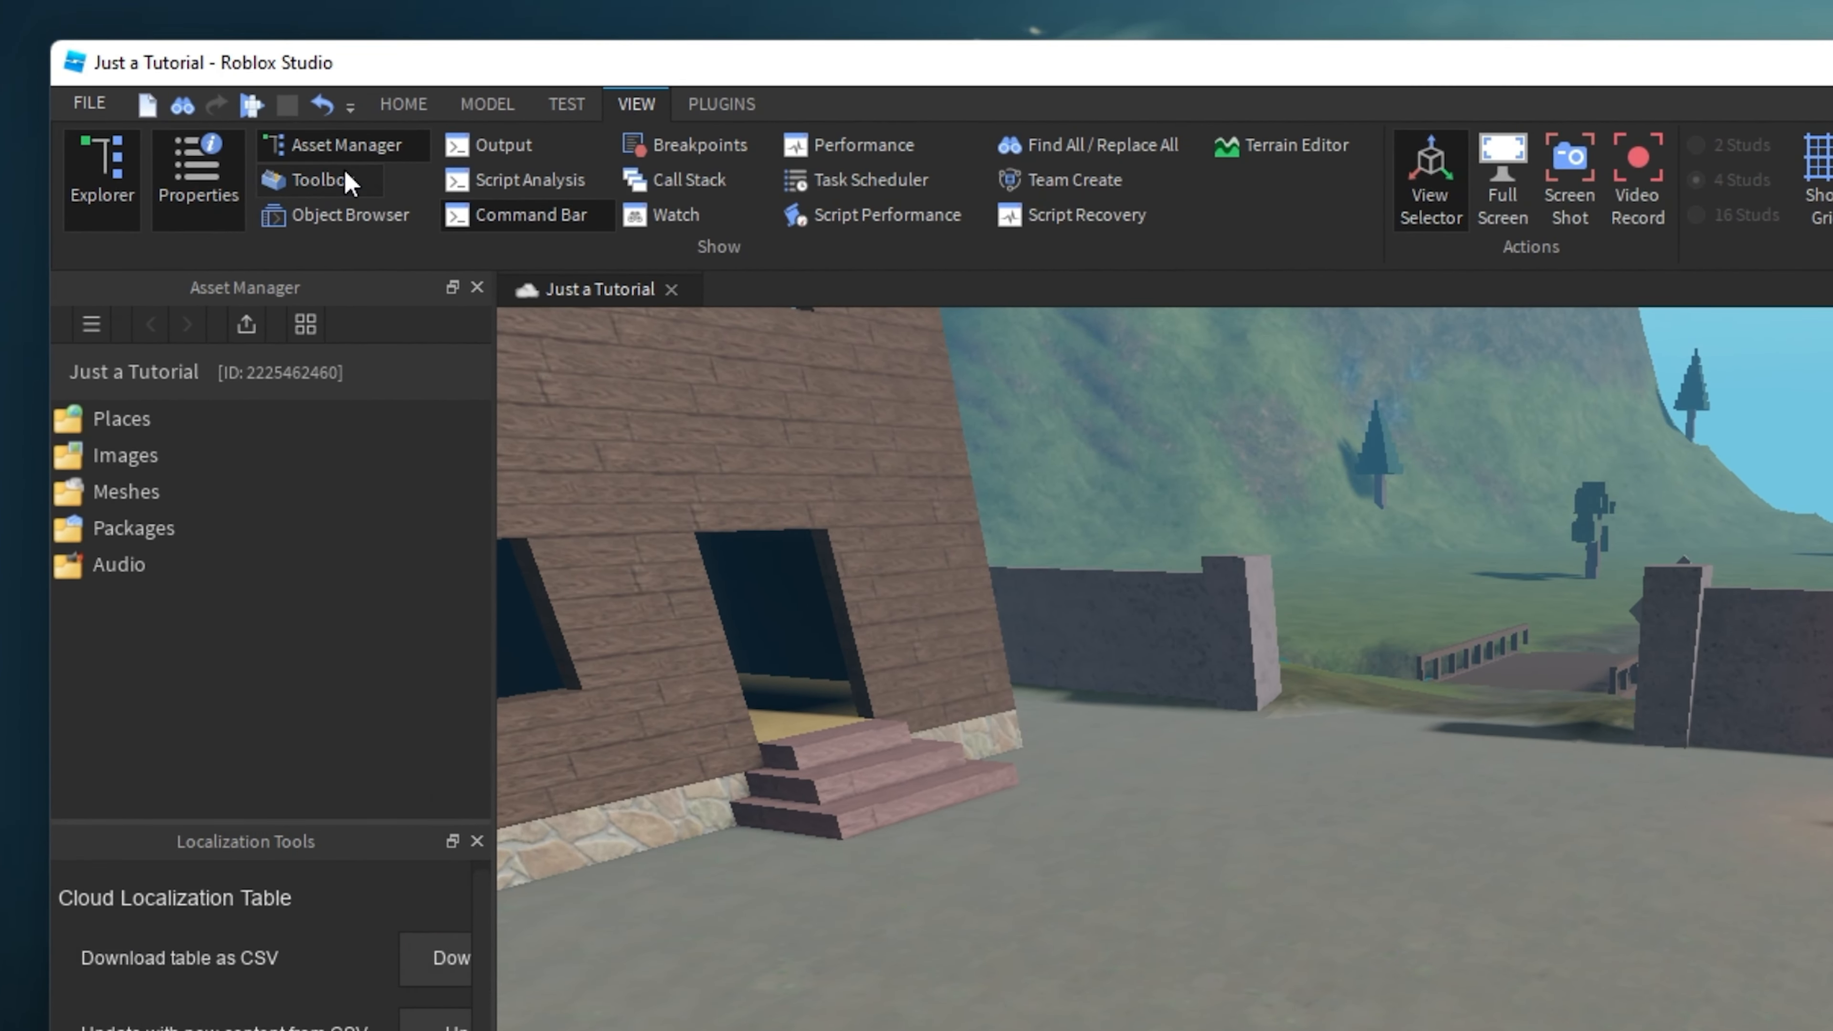
- Show the Toolbox panel next to the Asset Manager and browse its asset types
click(322, 181)
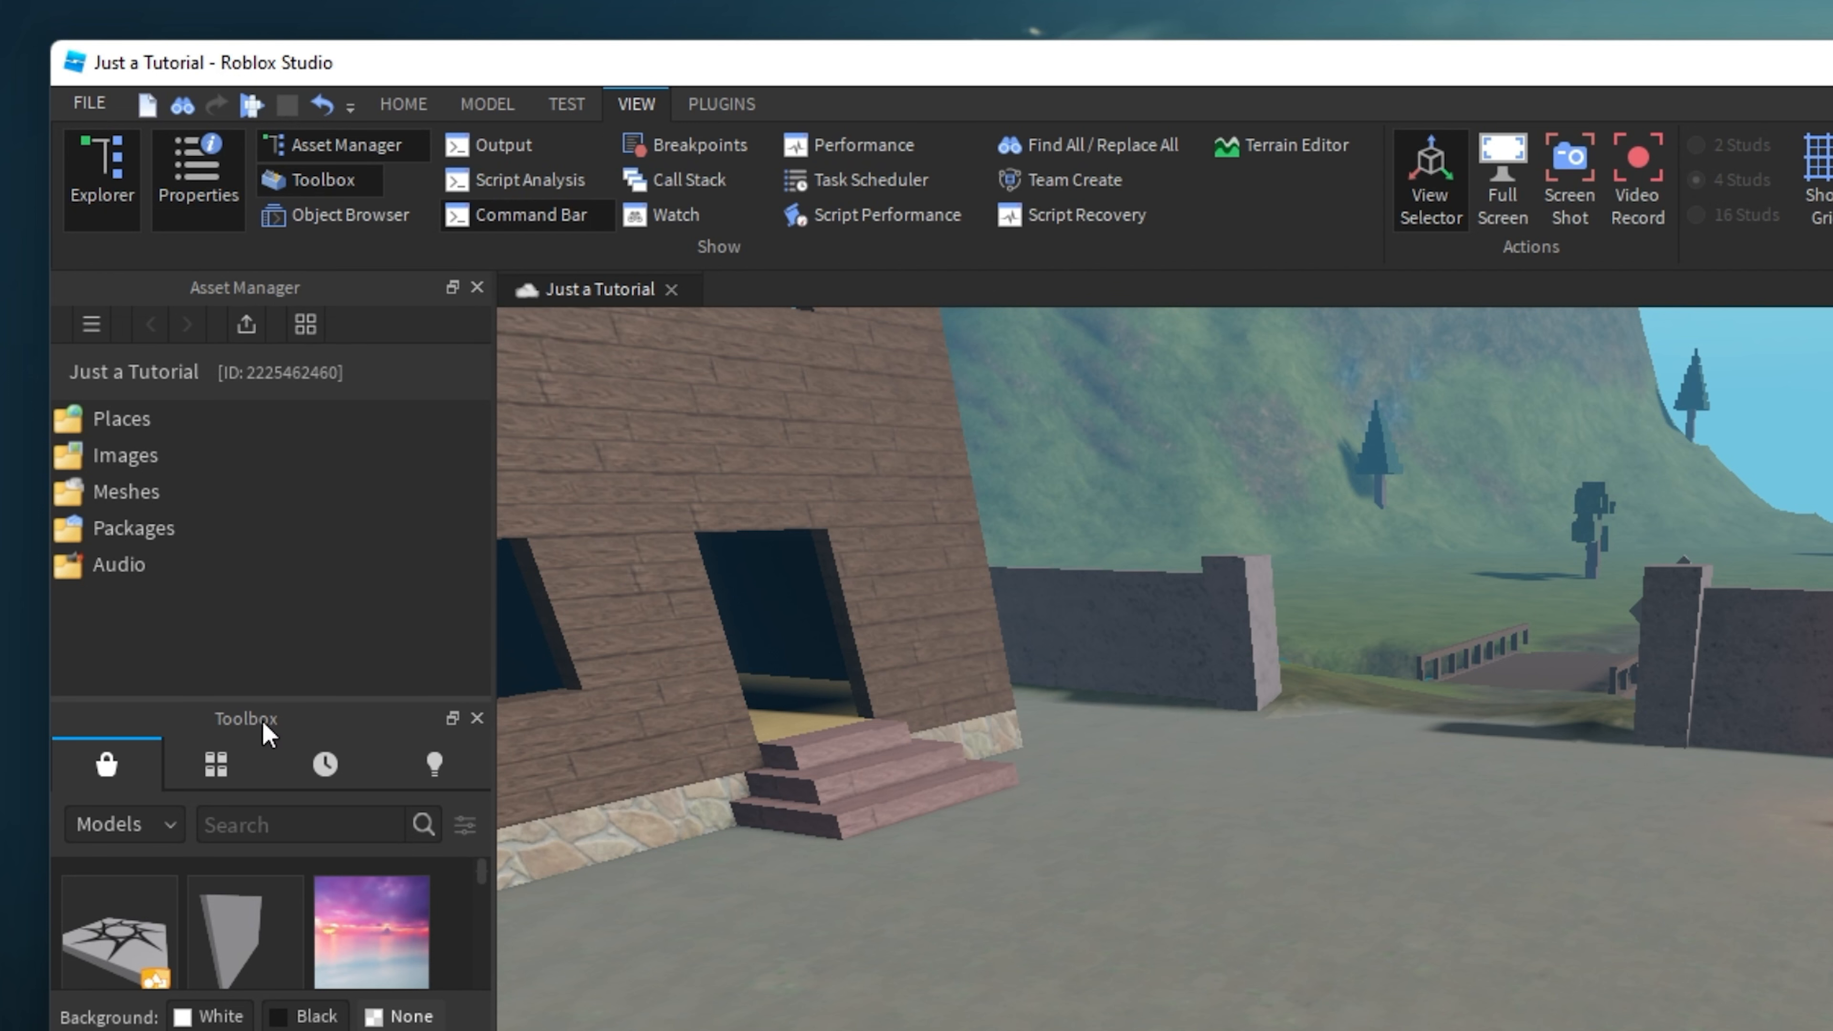
mouse_move(601, 124)
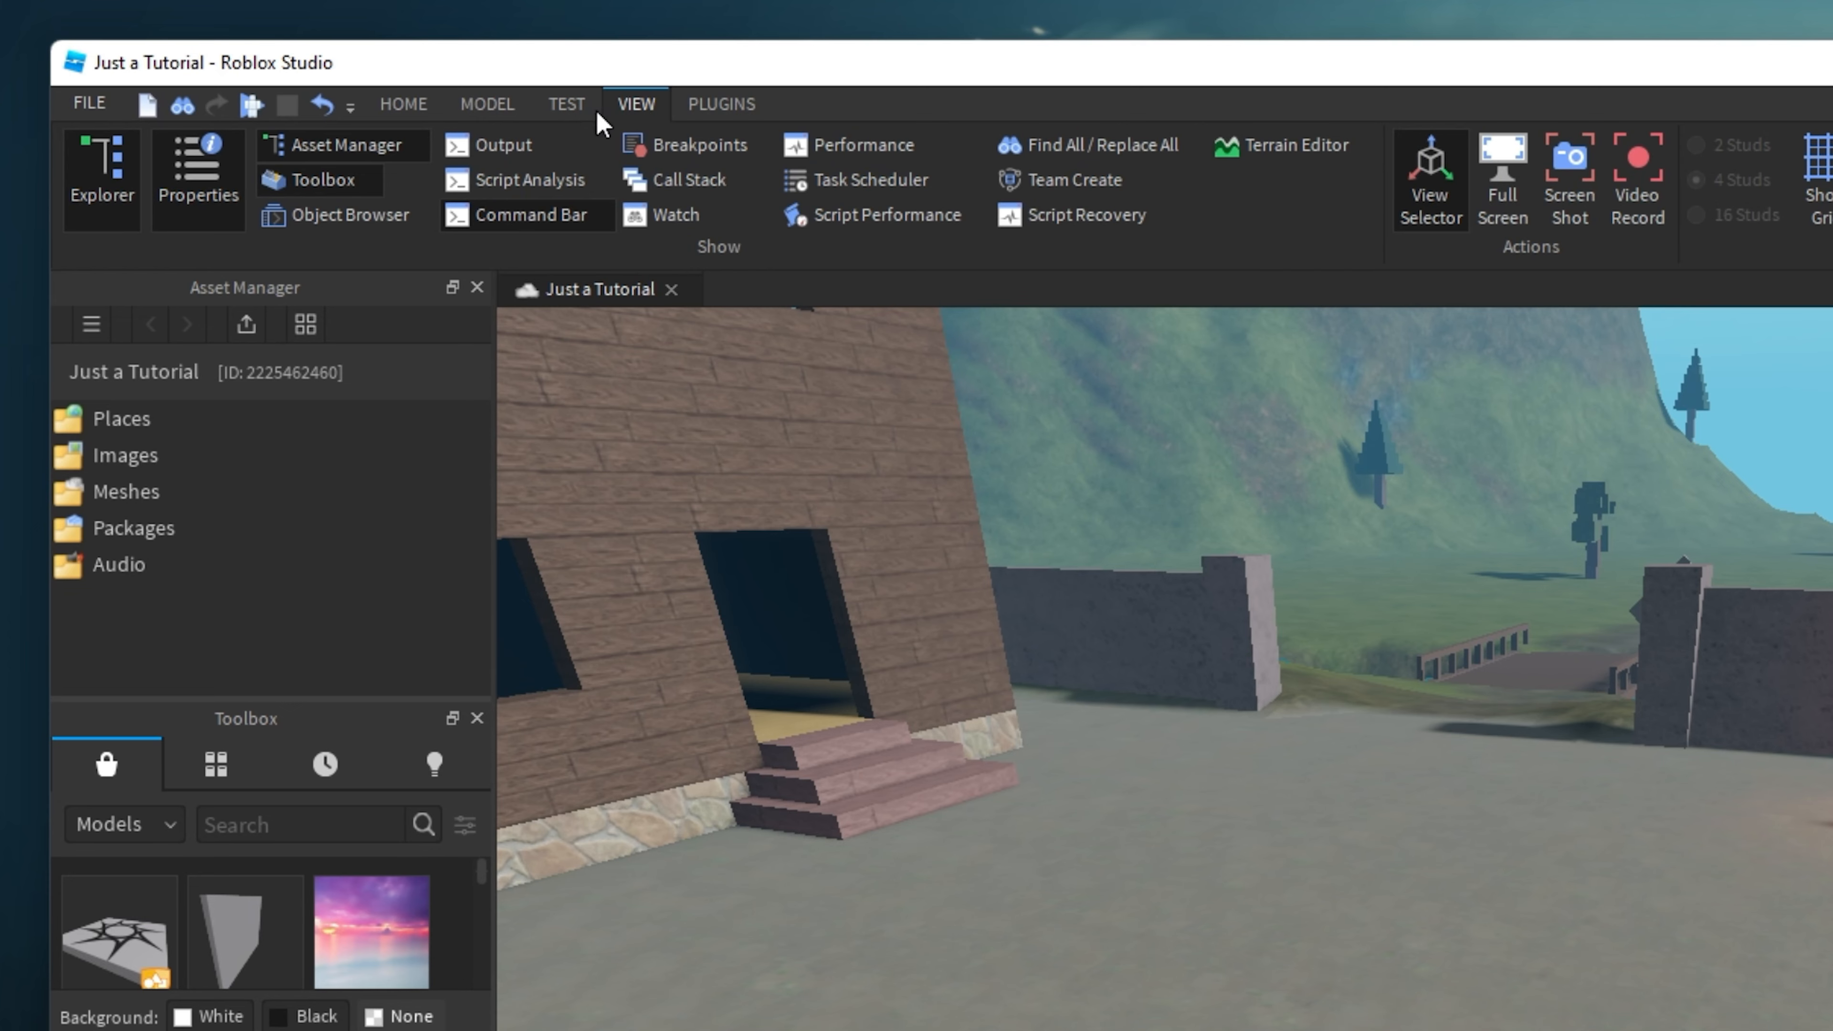
click(401, 104)
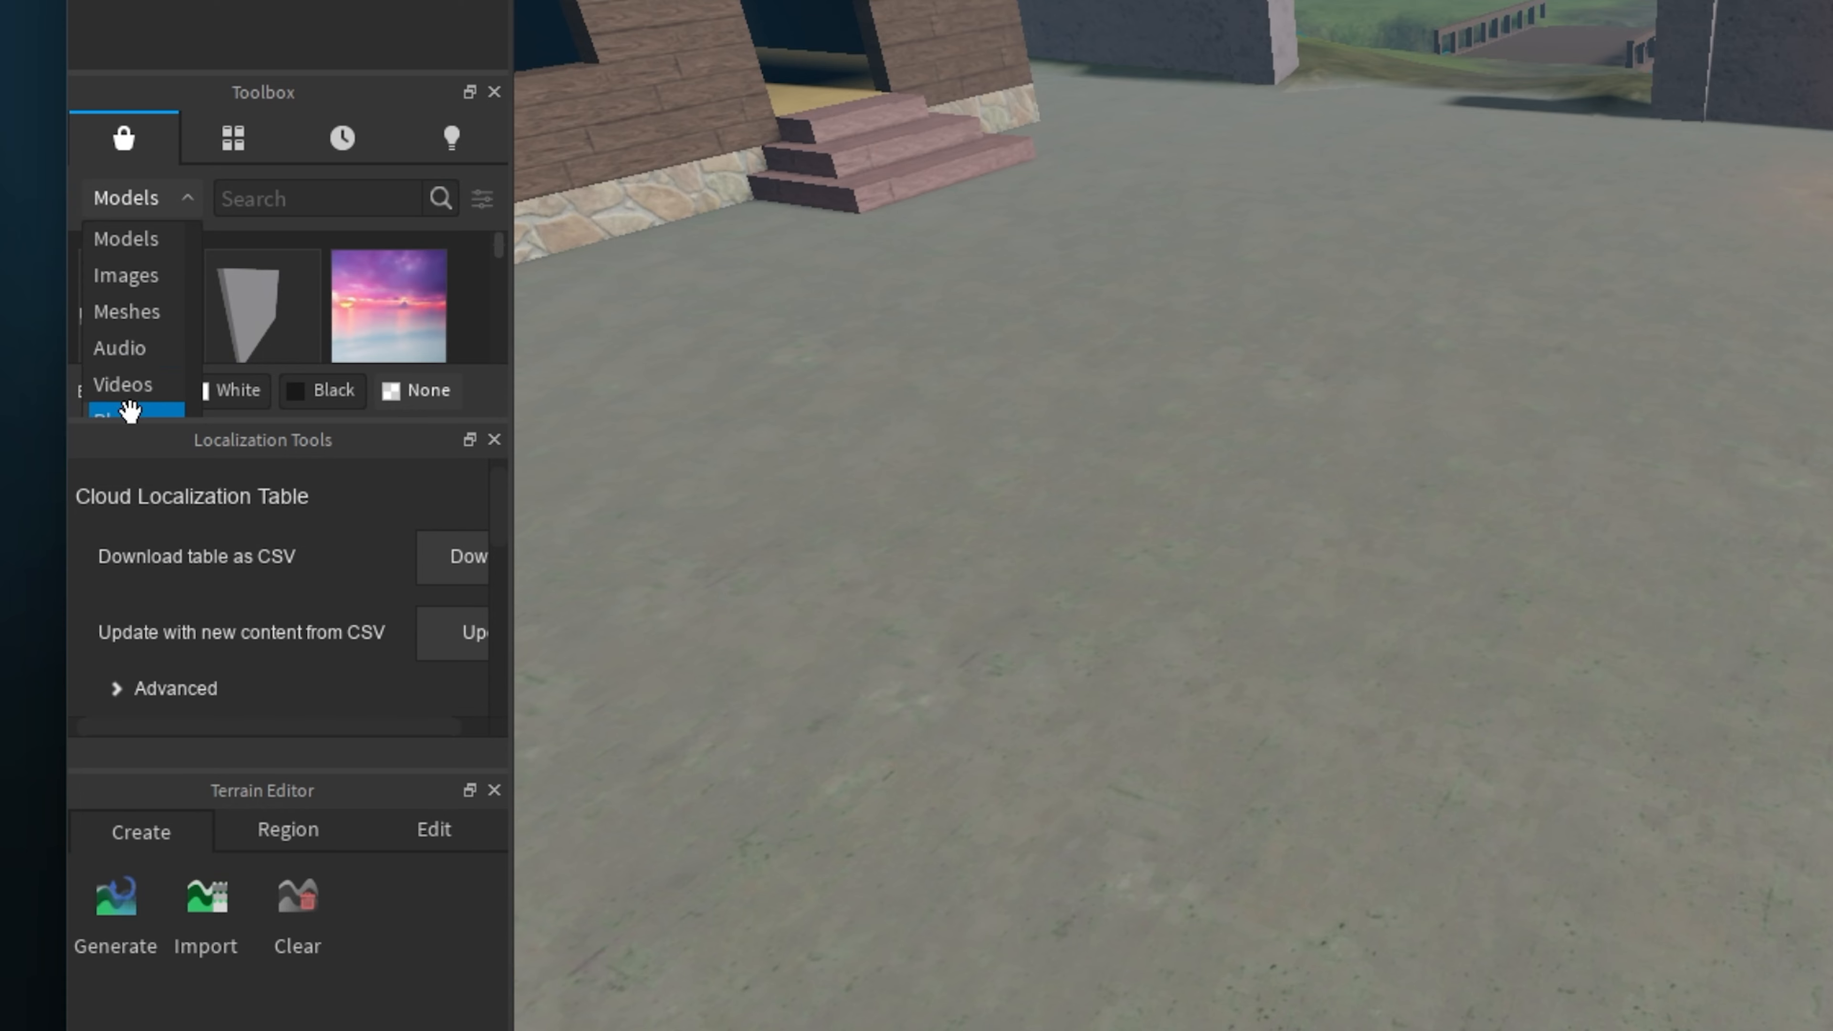
- Search the Toolbox Plugins category for 'load ch' to find Load Character
click(135, 418)
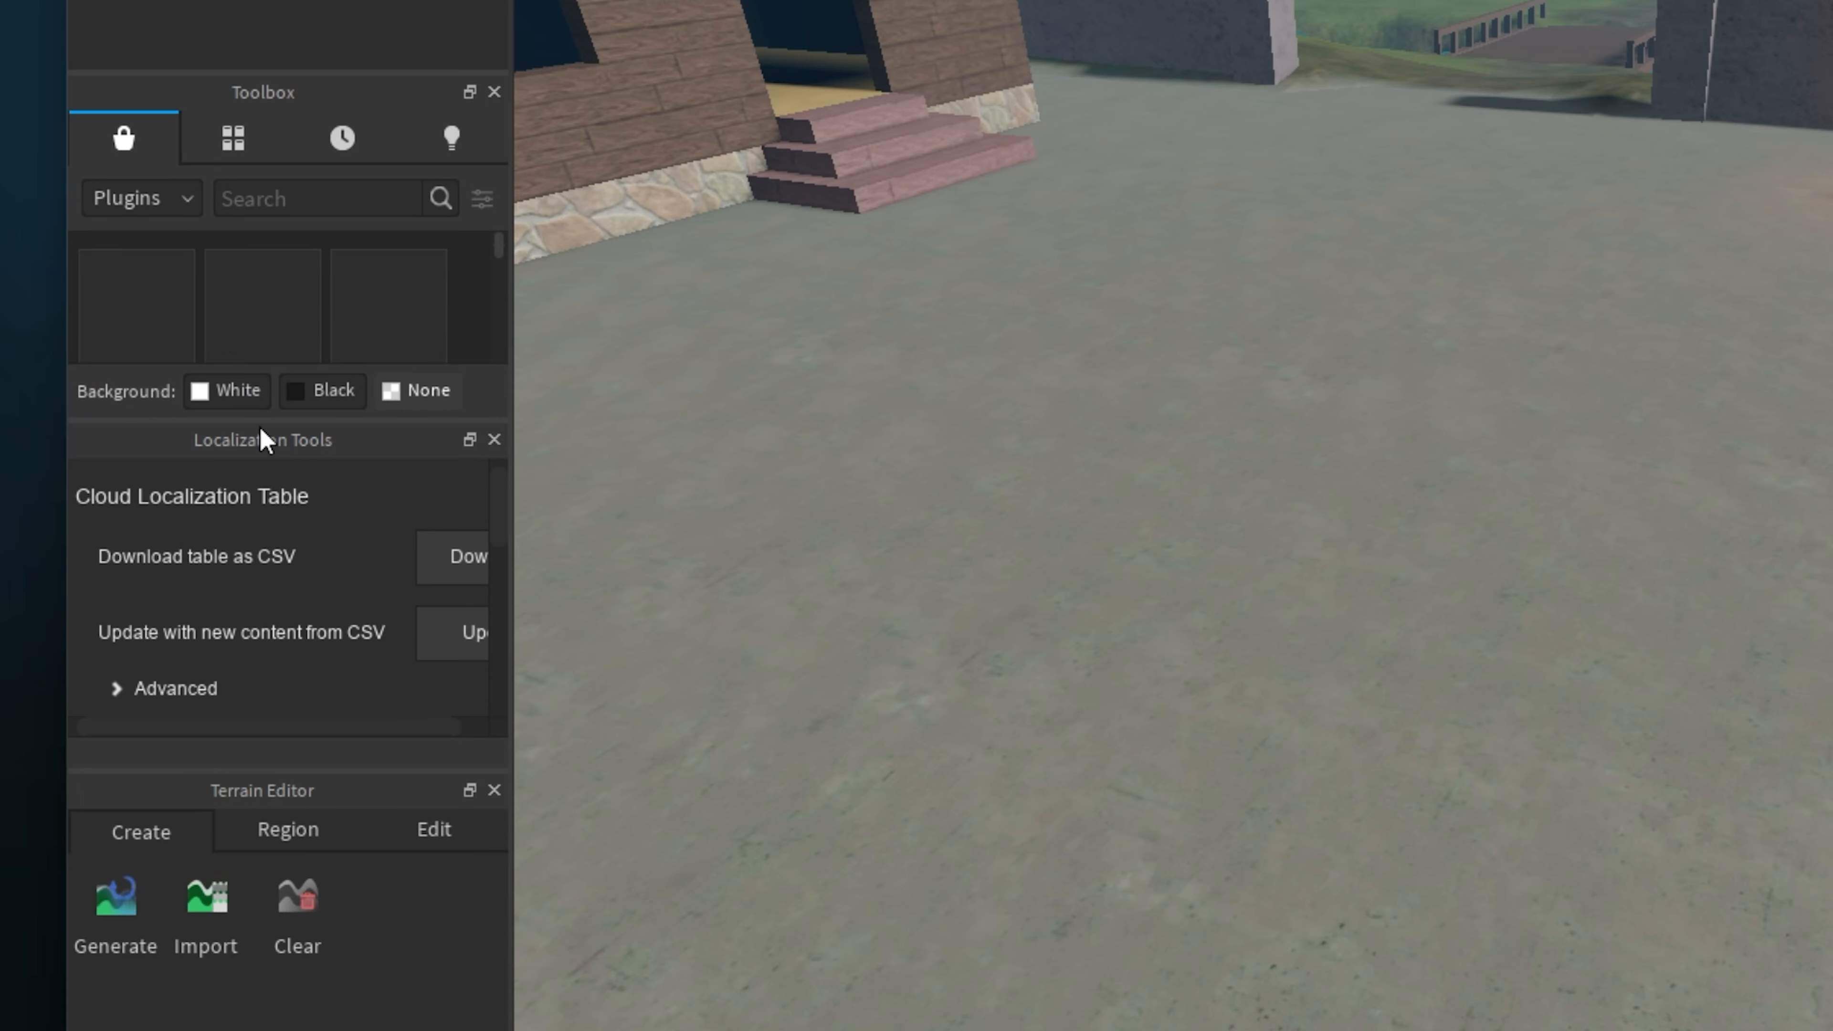
click(316, 198)
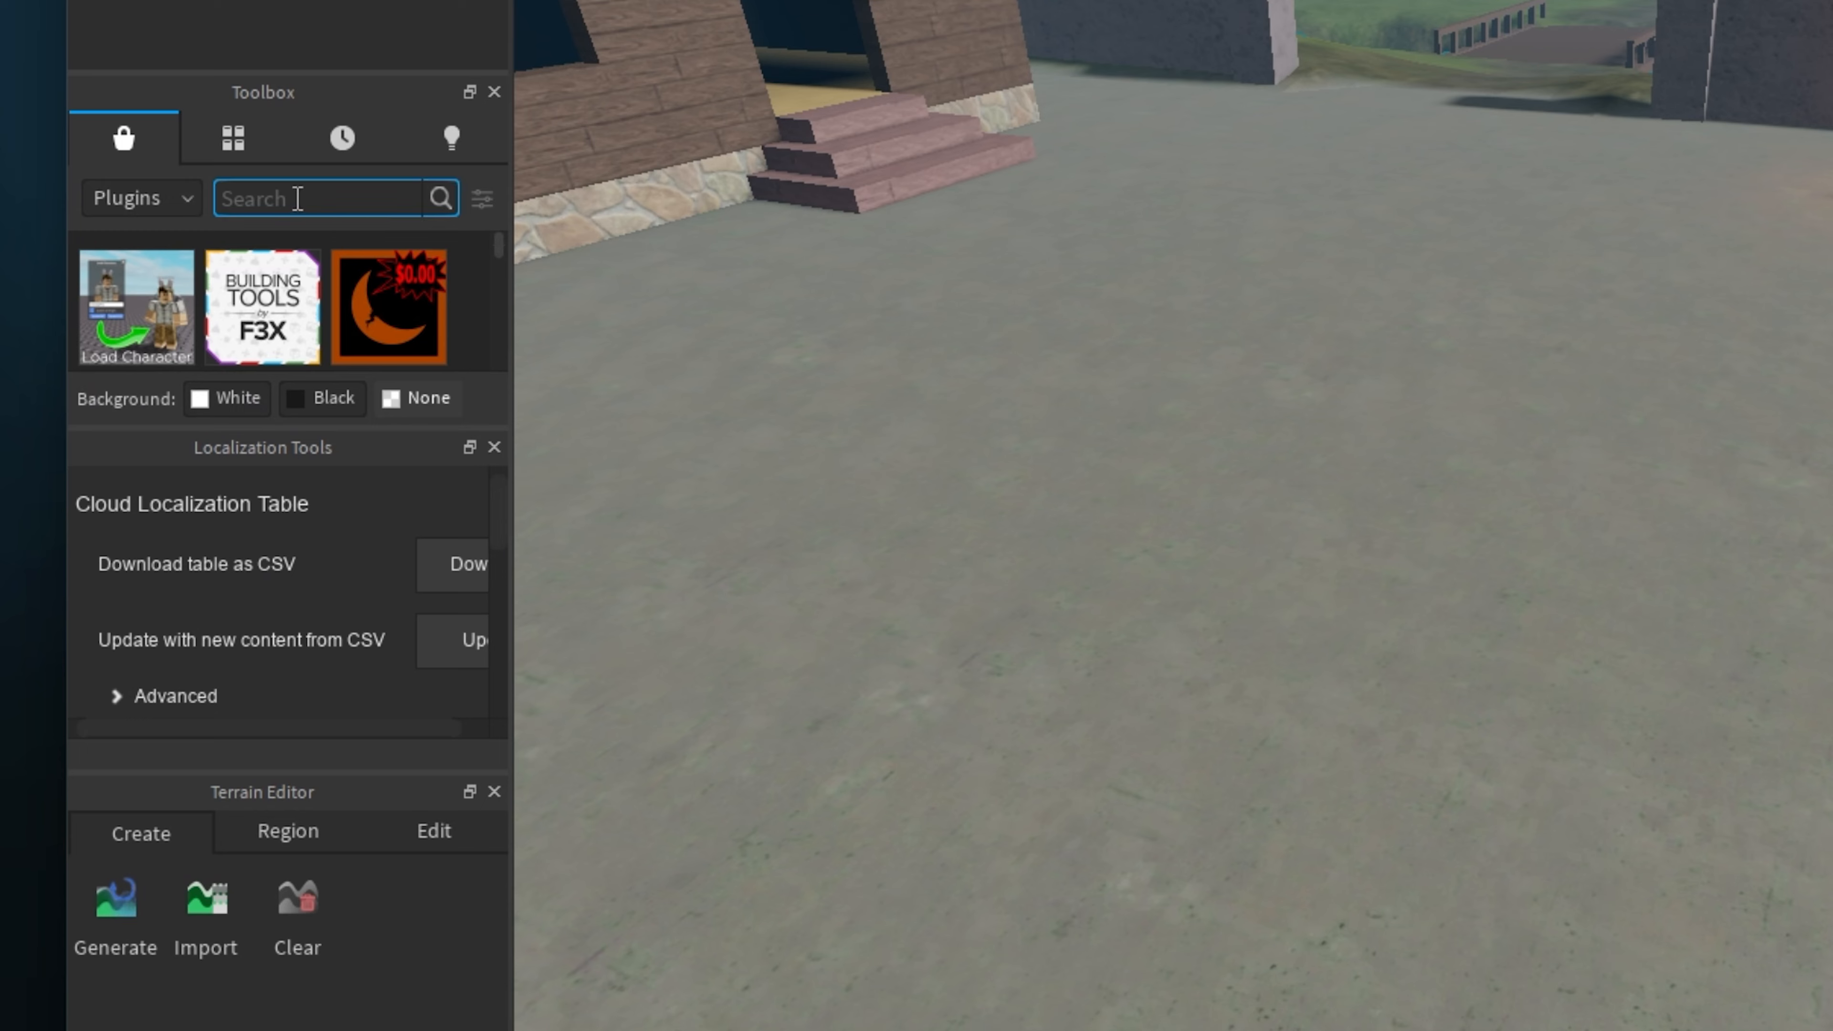
text(load character)
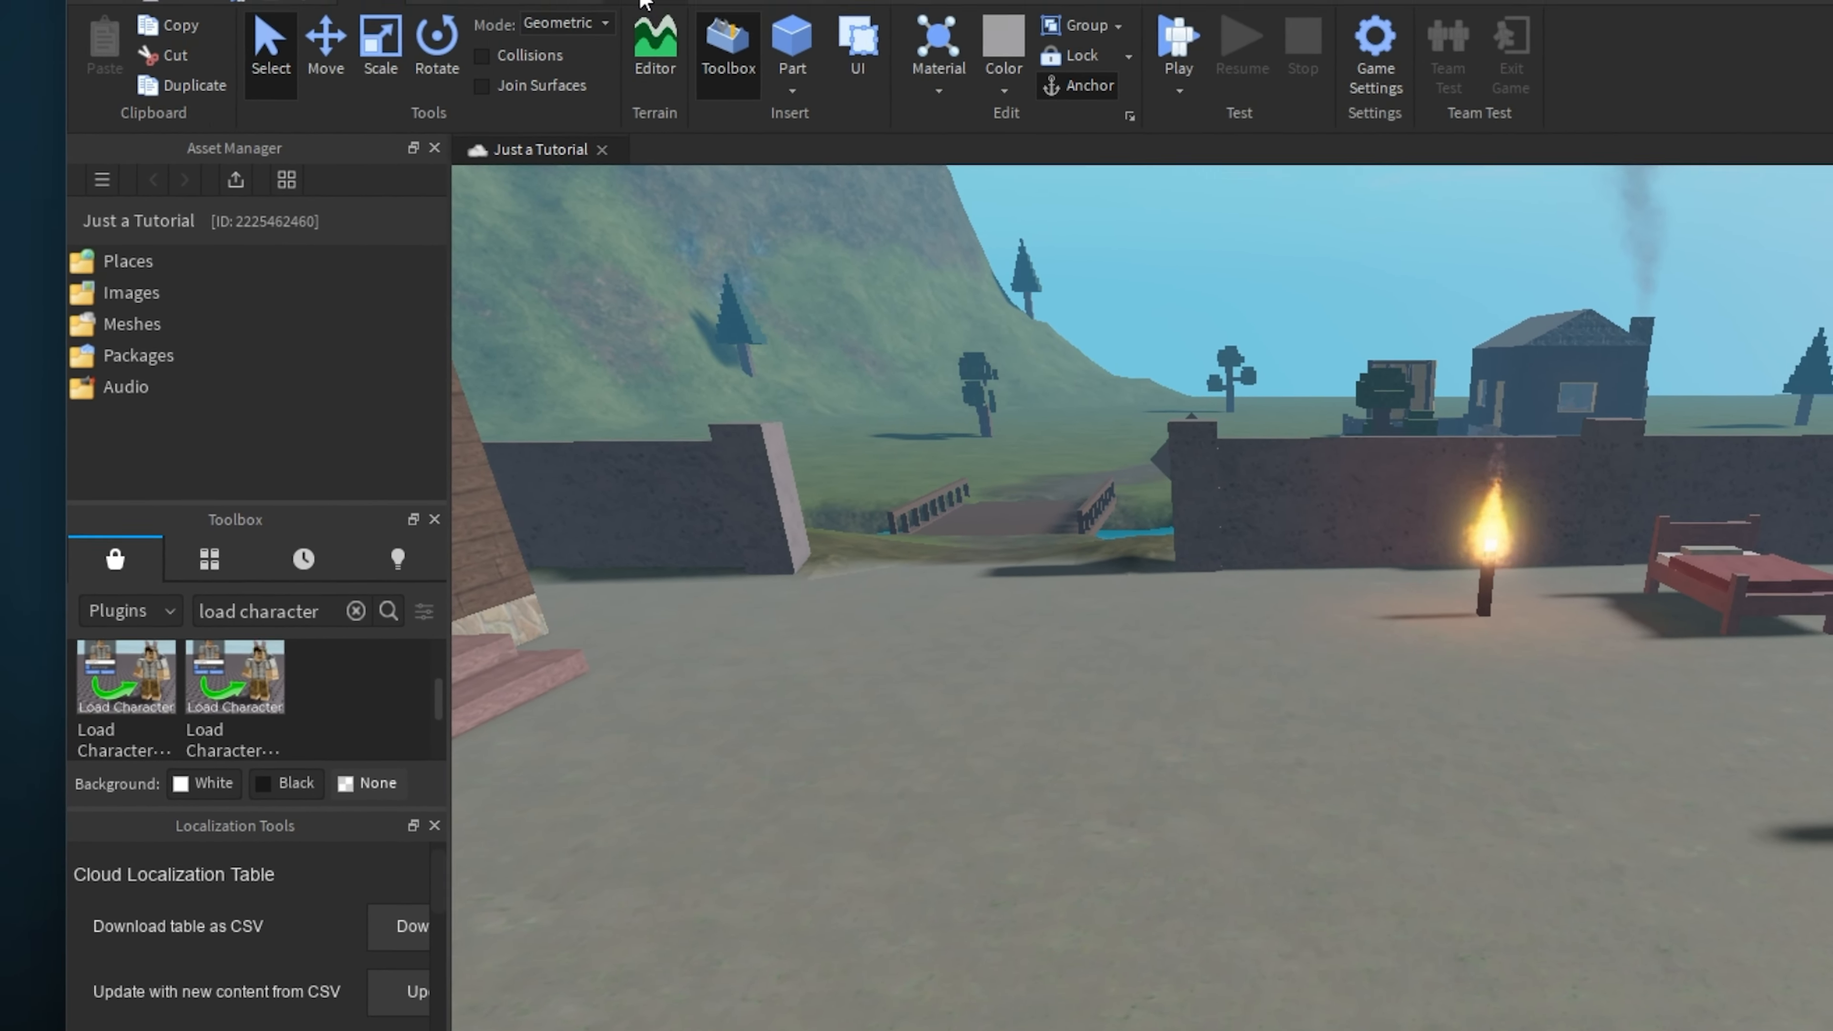
- Launch the Load Character plugin from the Plugins ribbon
click(626, 84)
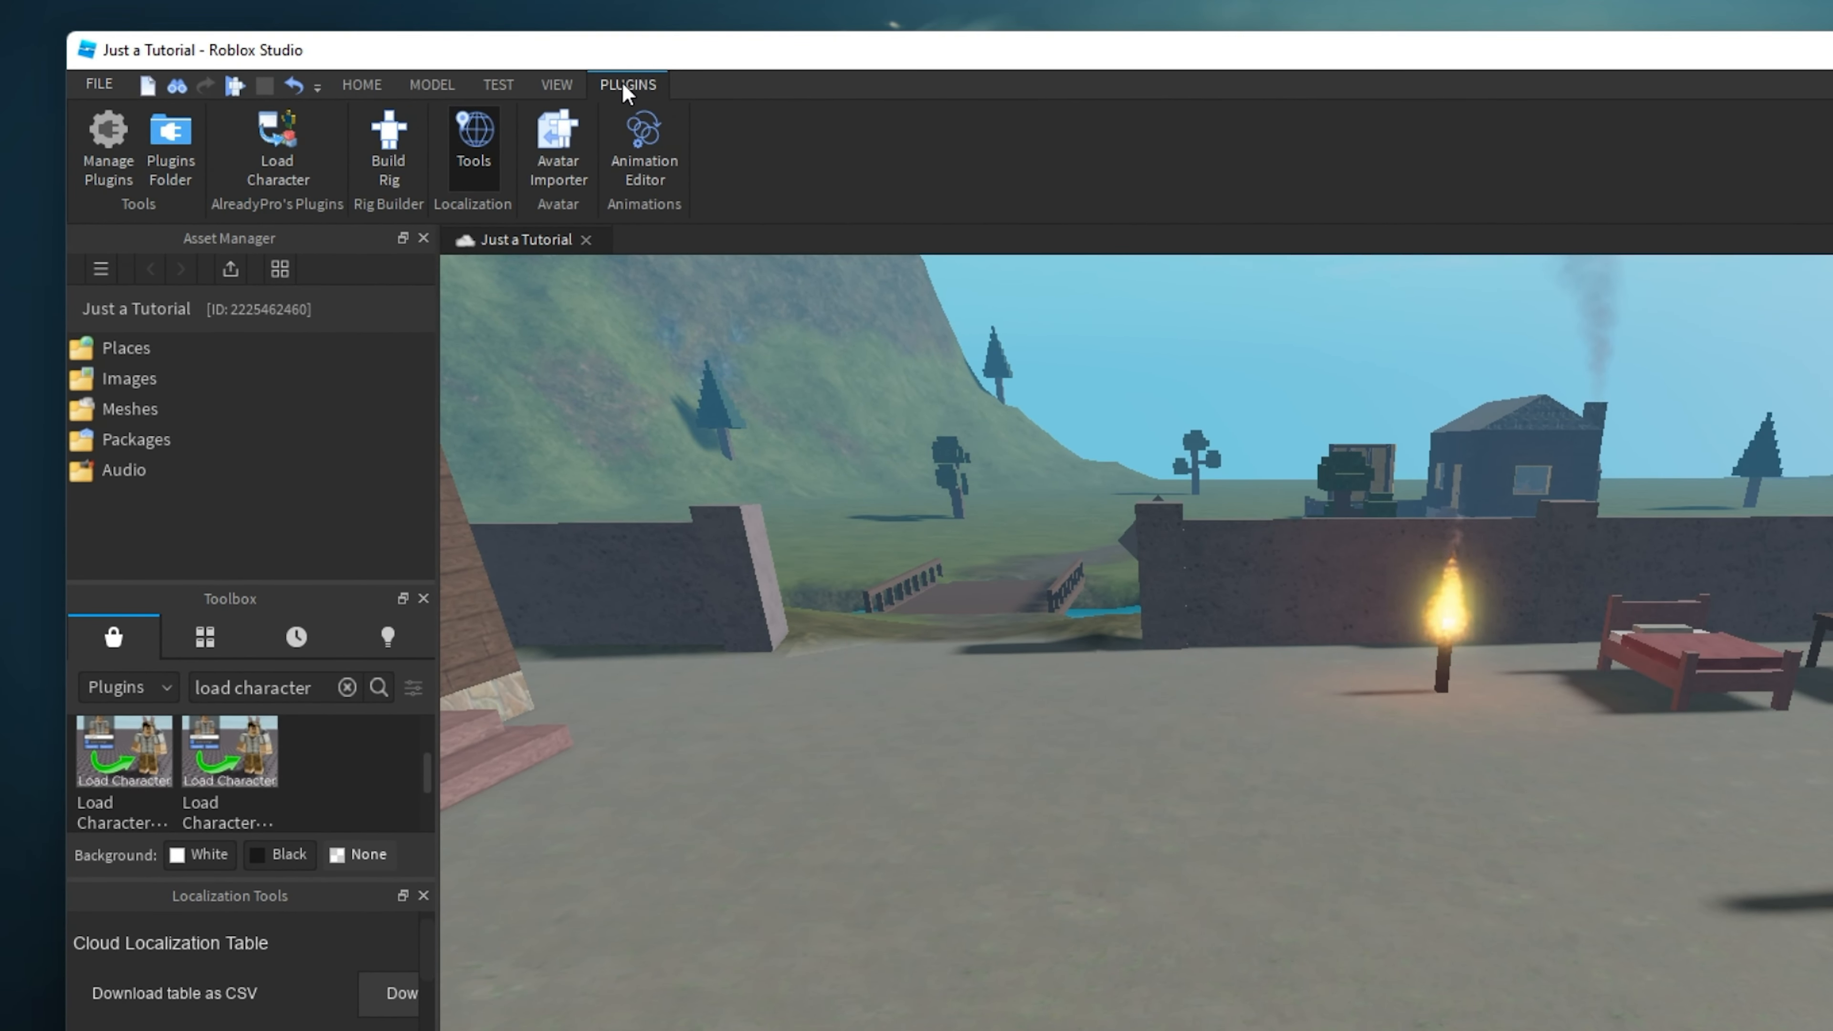
mouse_move(604, 182)
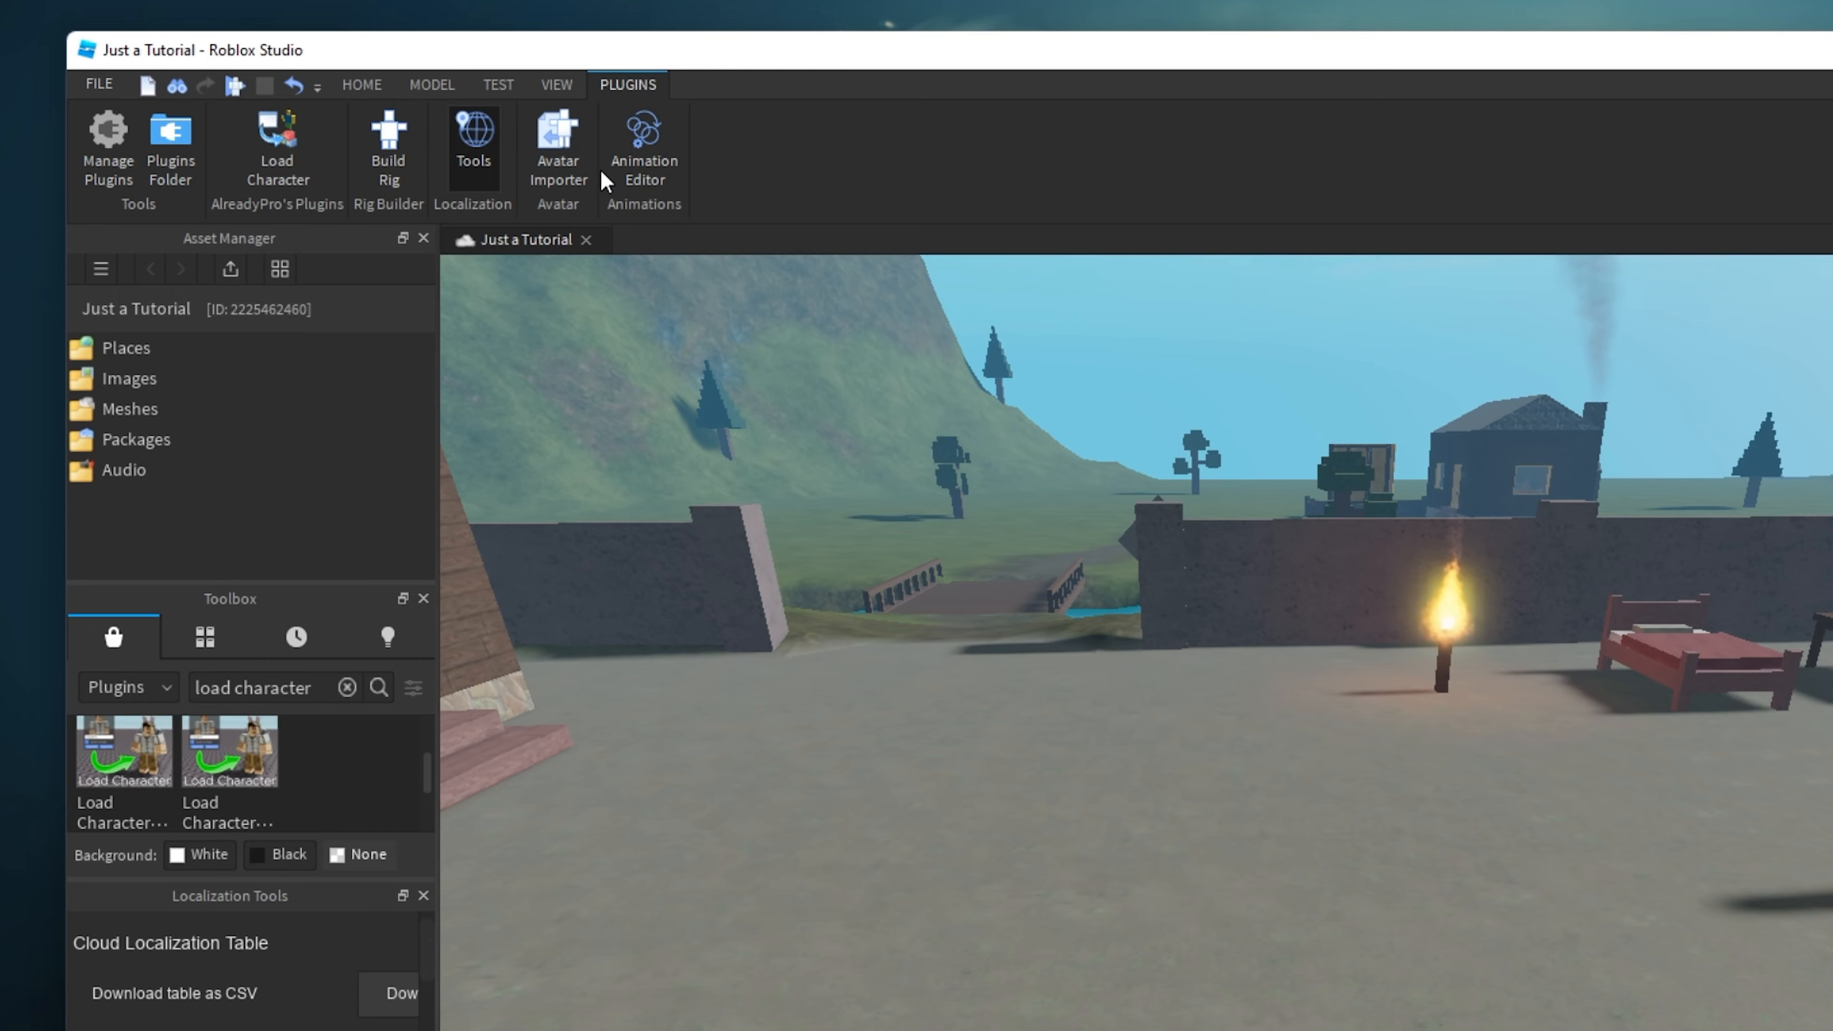
click(277, 146)
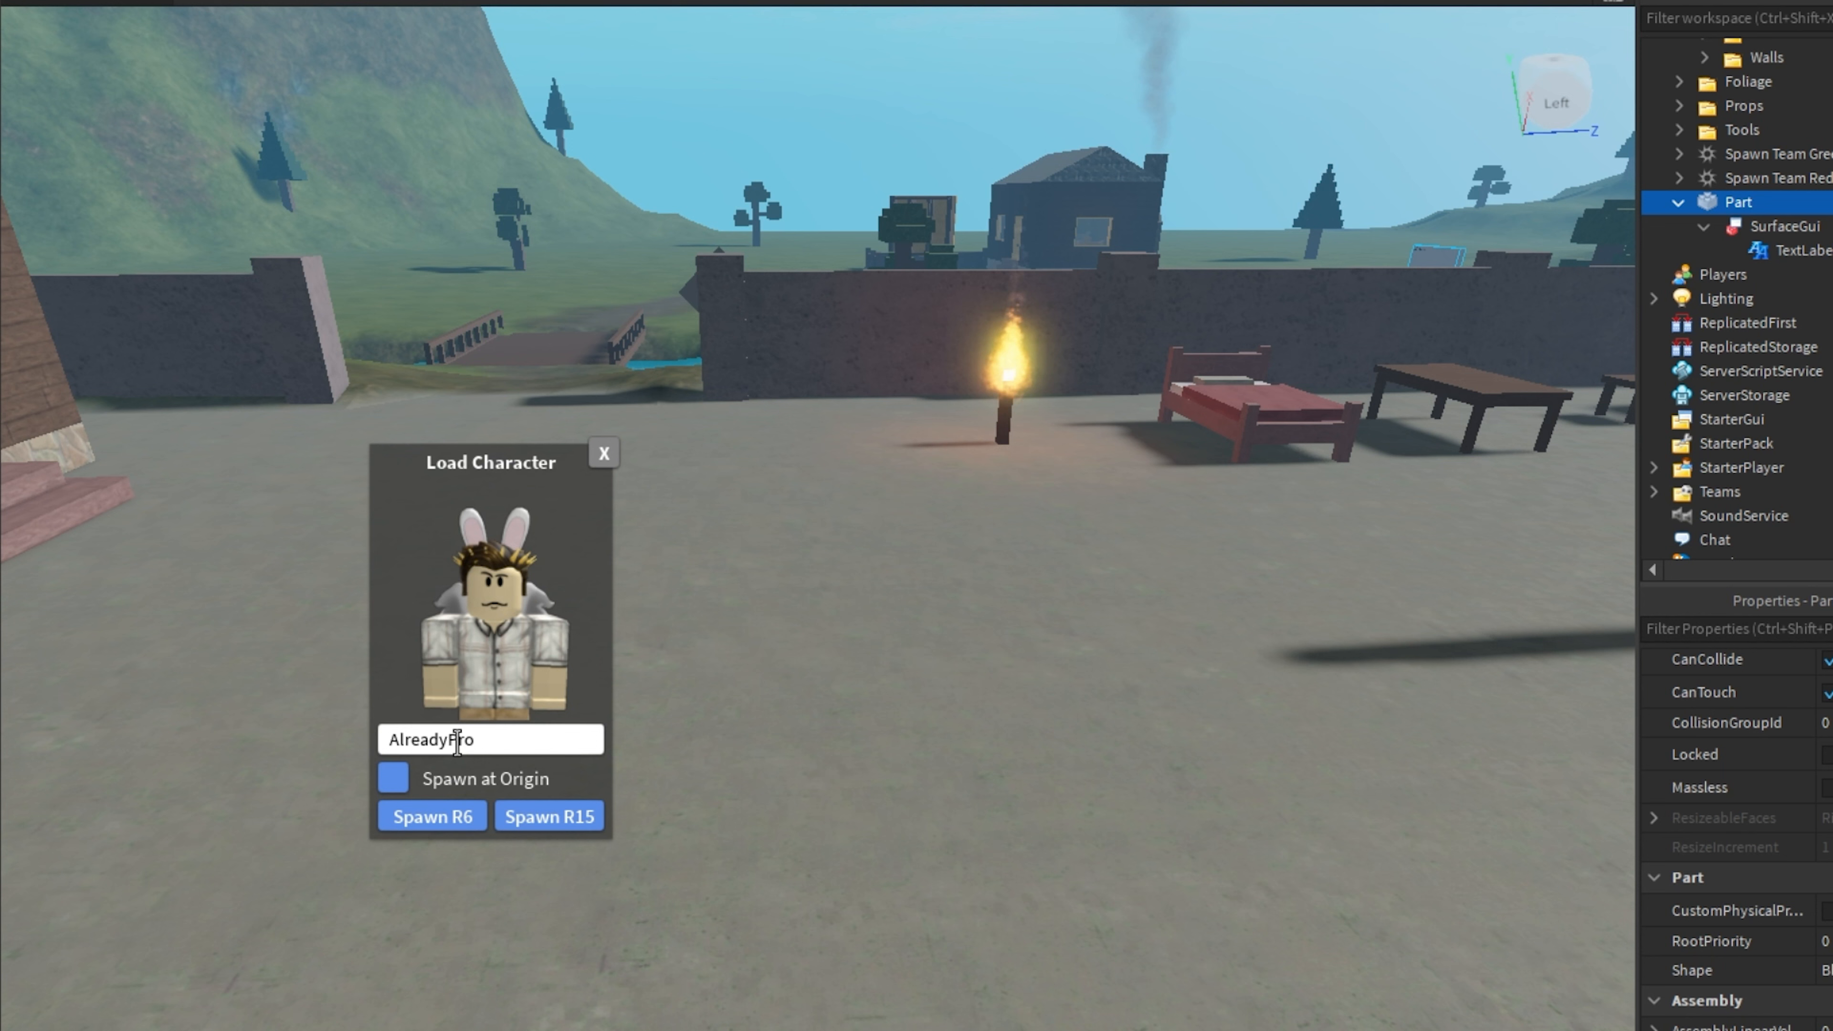
- Spawn the avatar of user 'Luxhero' as an R6 character and dismiss the loader
text(Luxhero321)
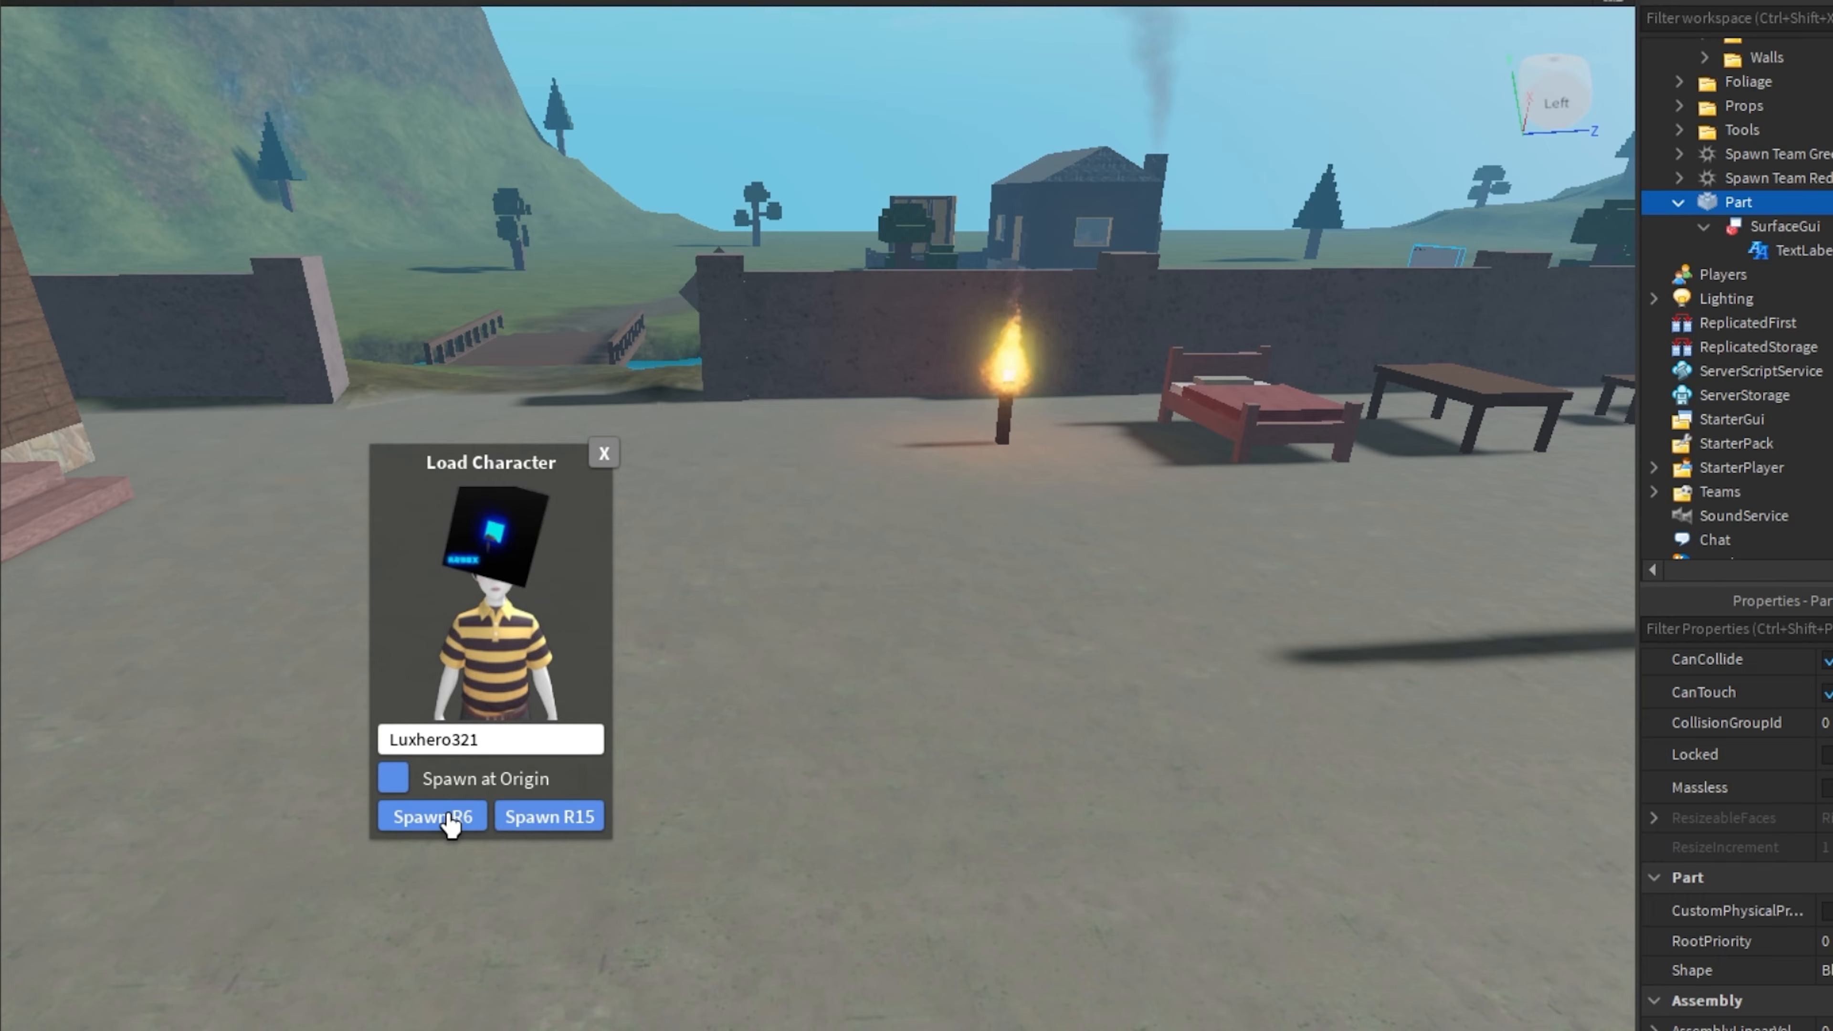
click(432, 815)
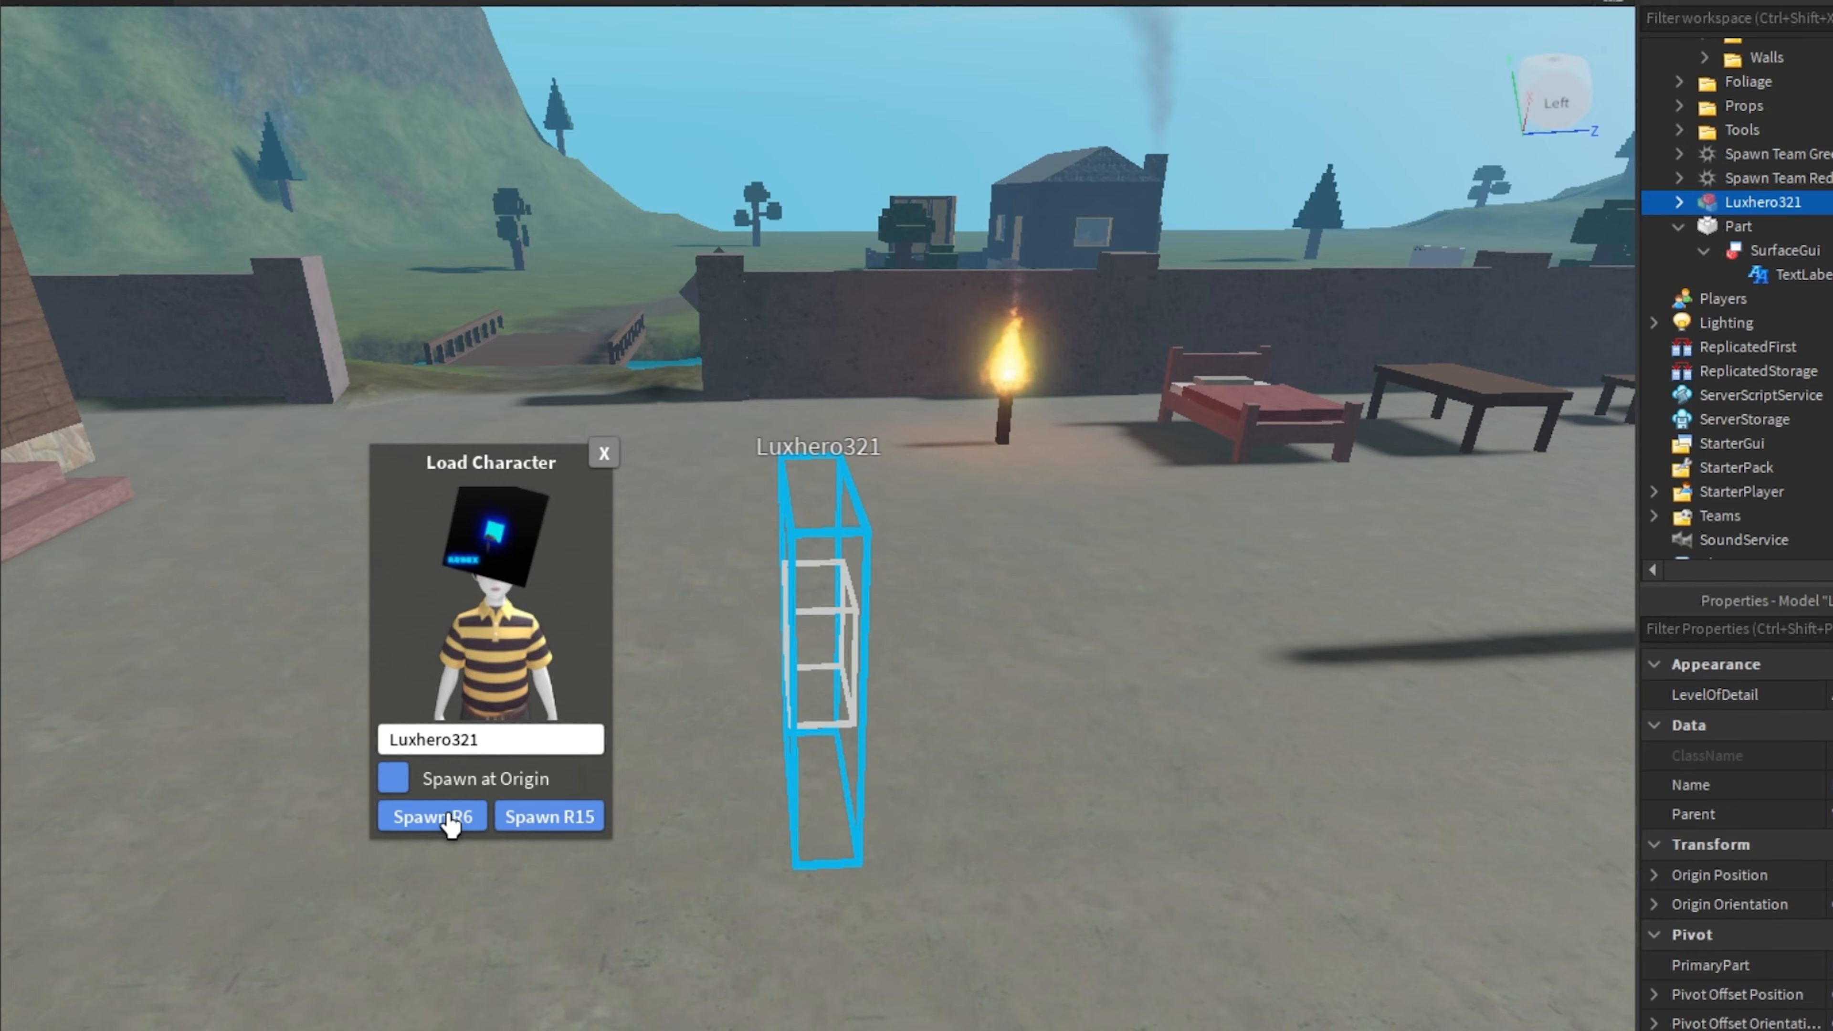
click(431, 816)
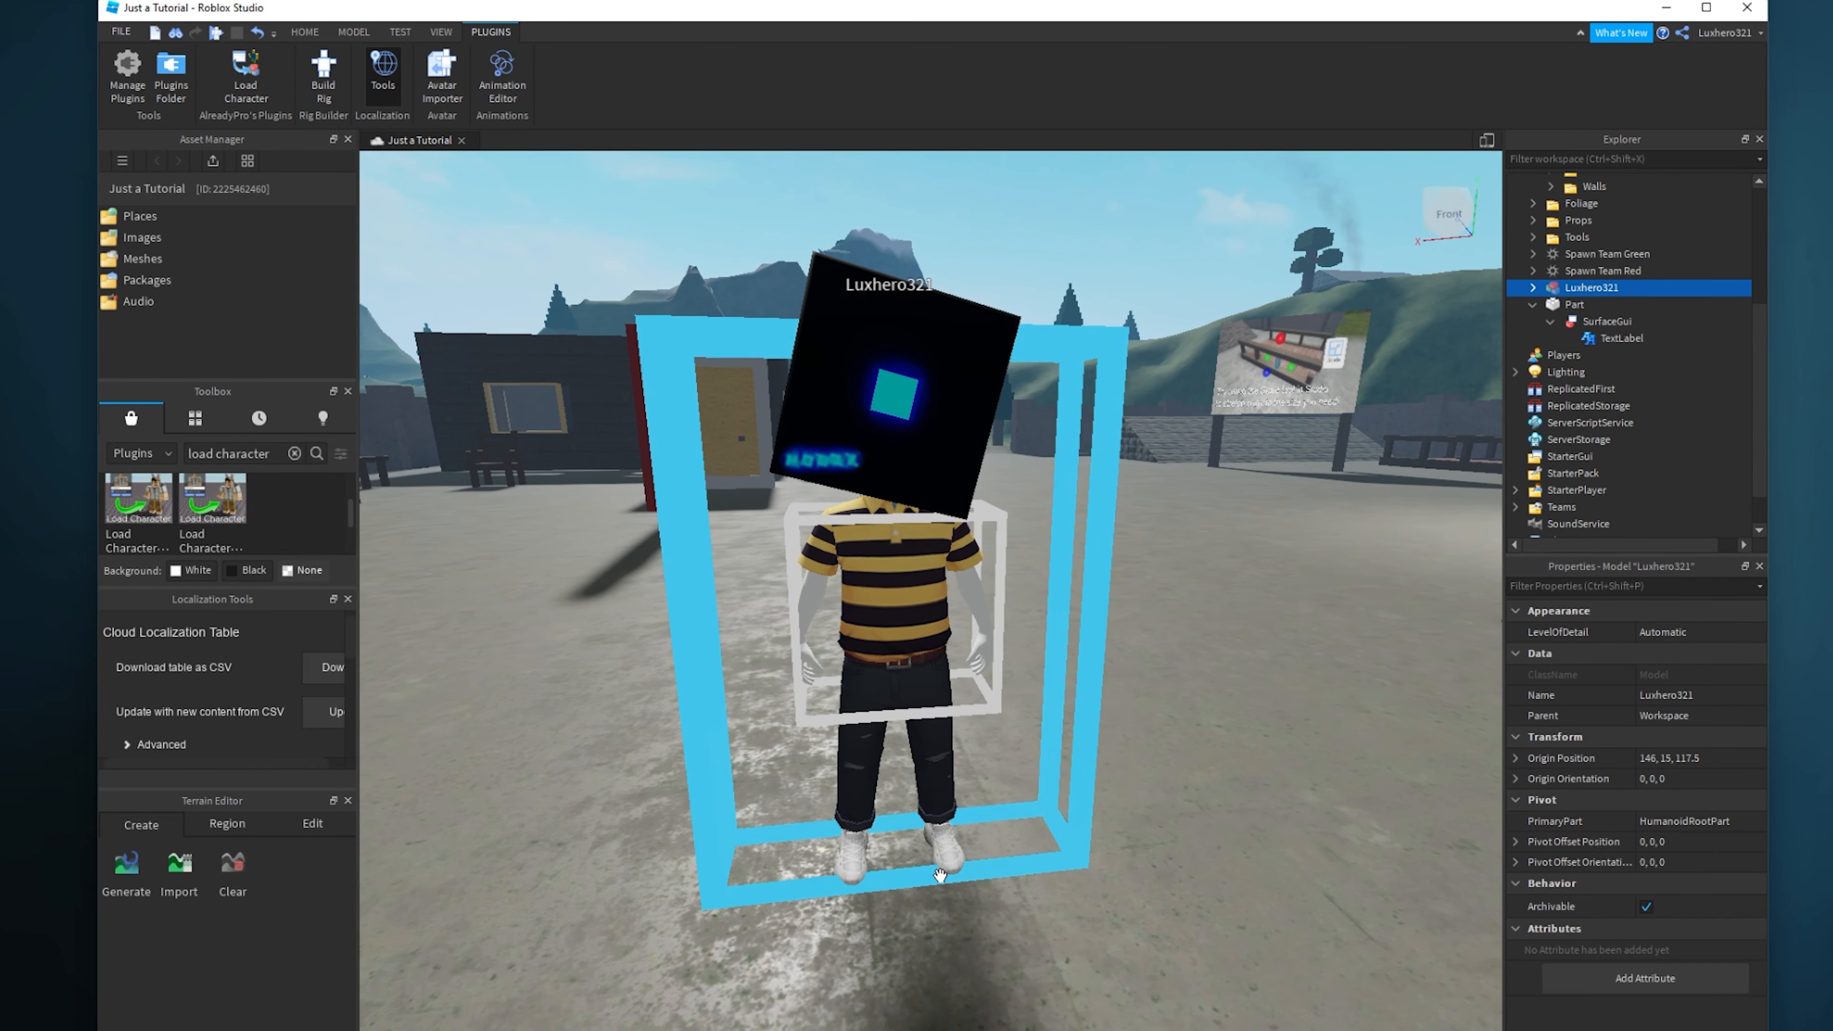
- Select the spawned character model standing in the scene
click(304, 31)
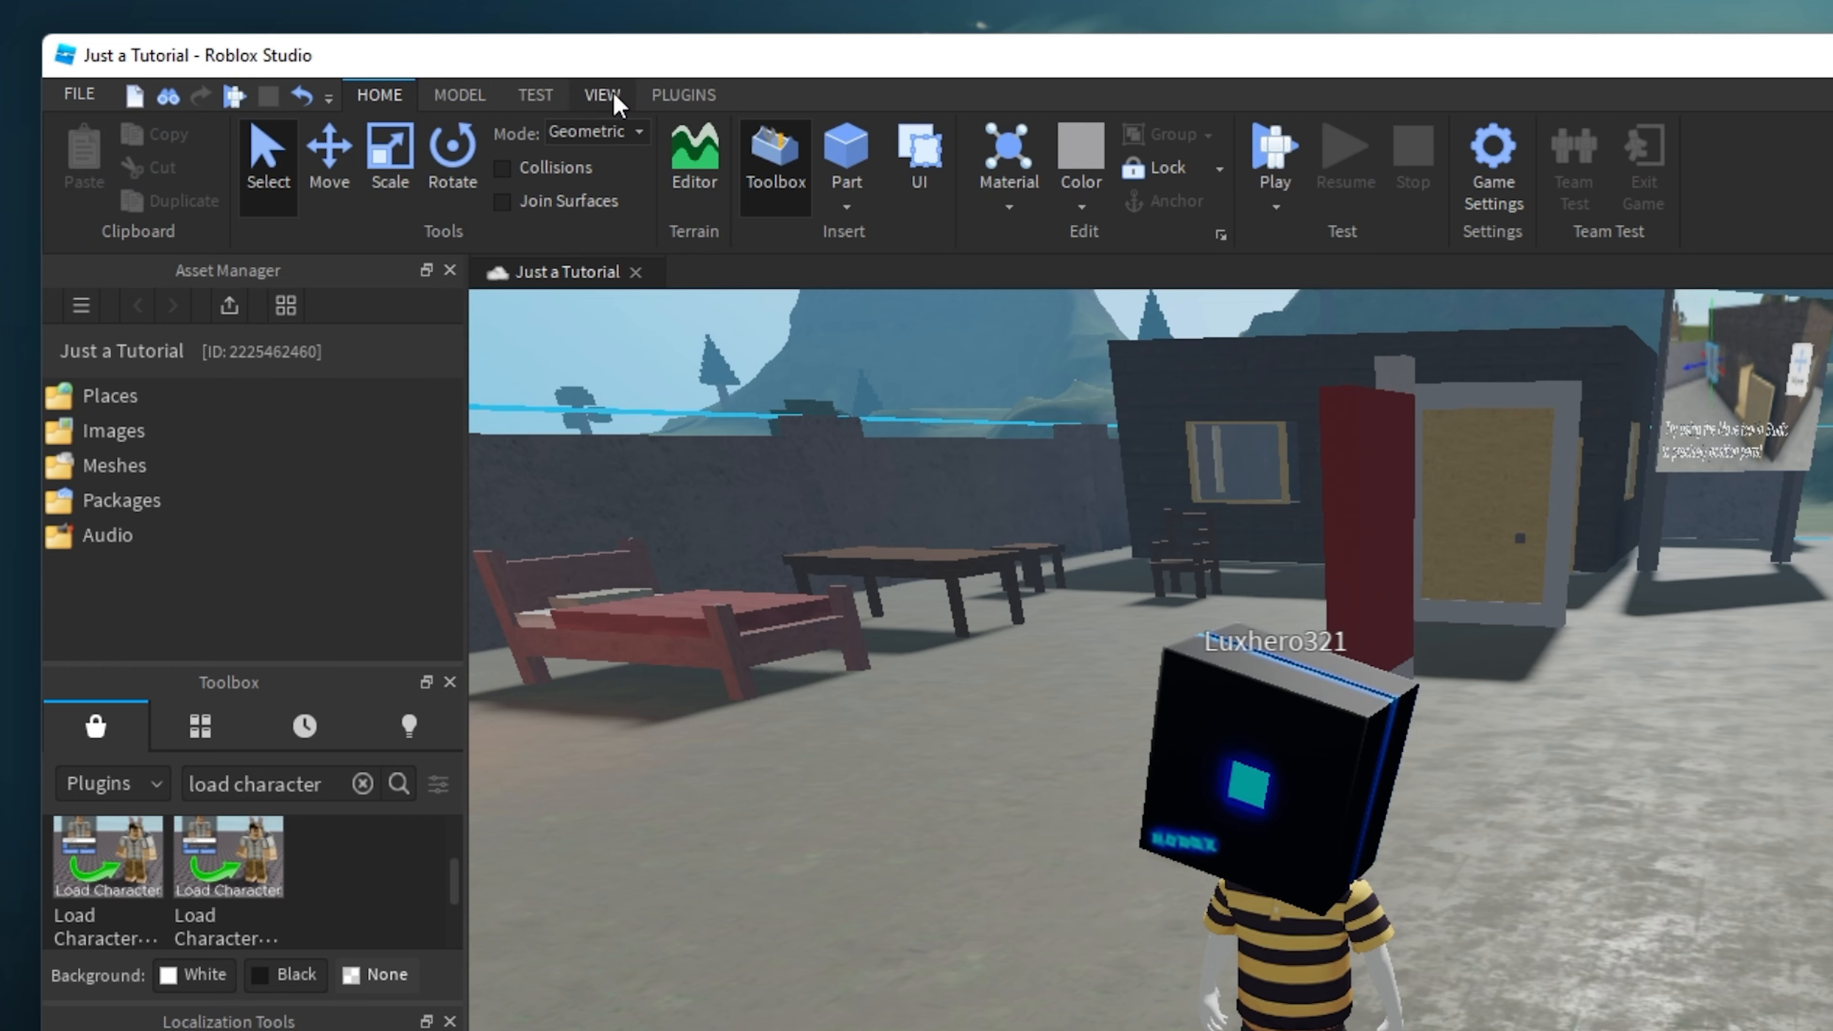
- Show the Explorer and bring up the character model's actions to export it
click(601, 94)
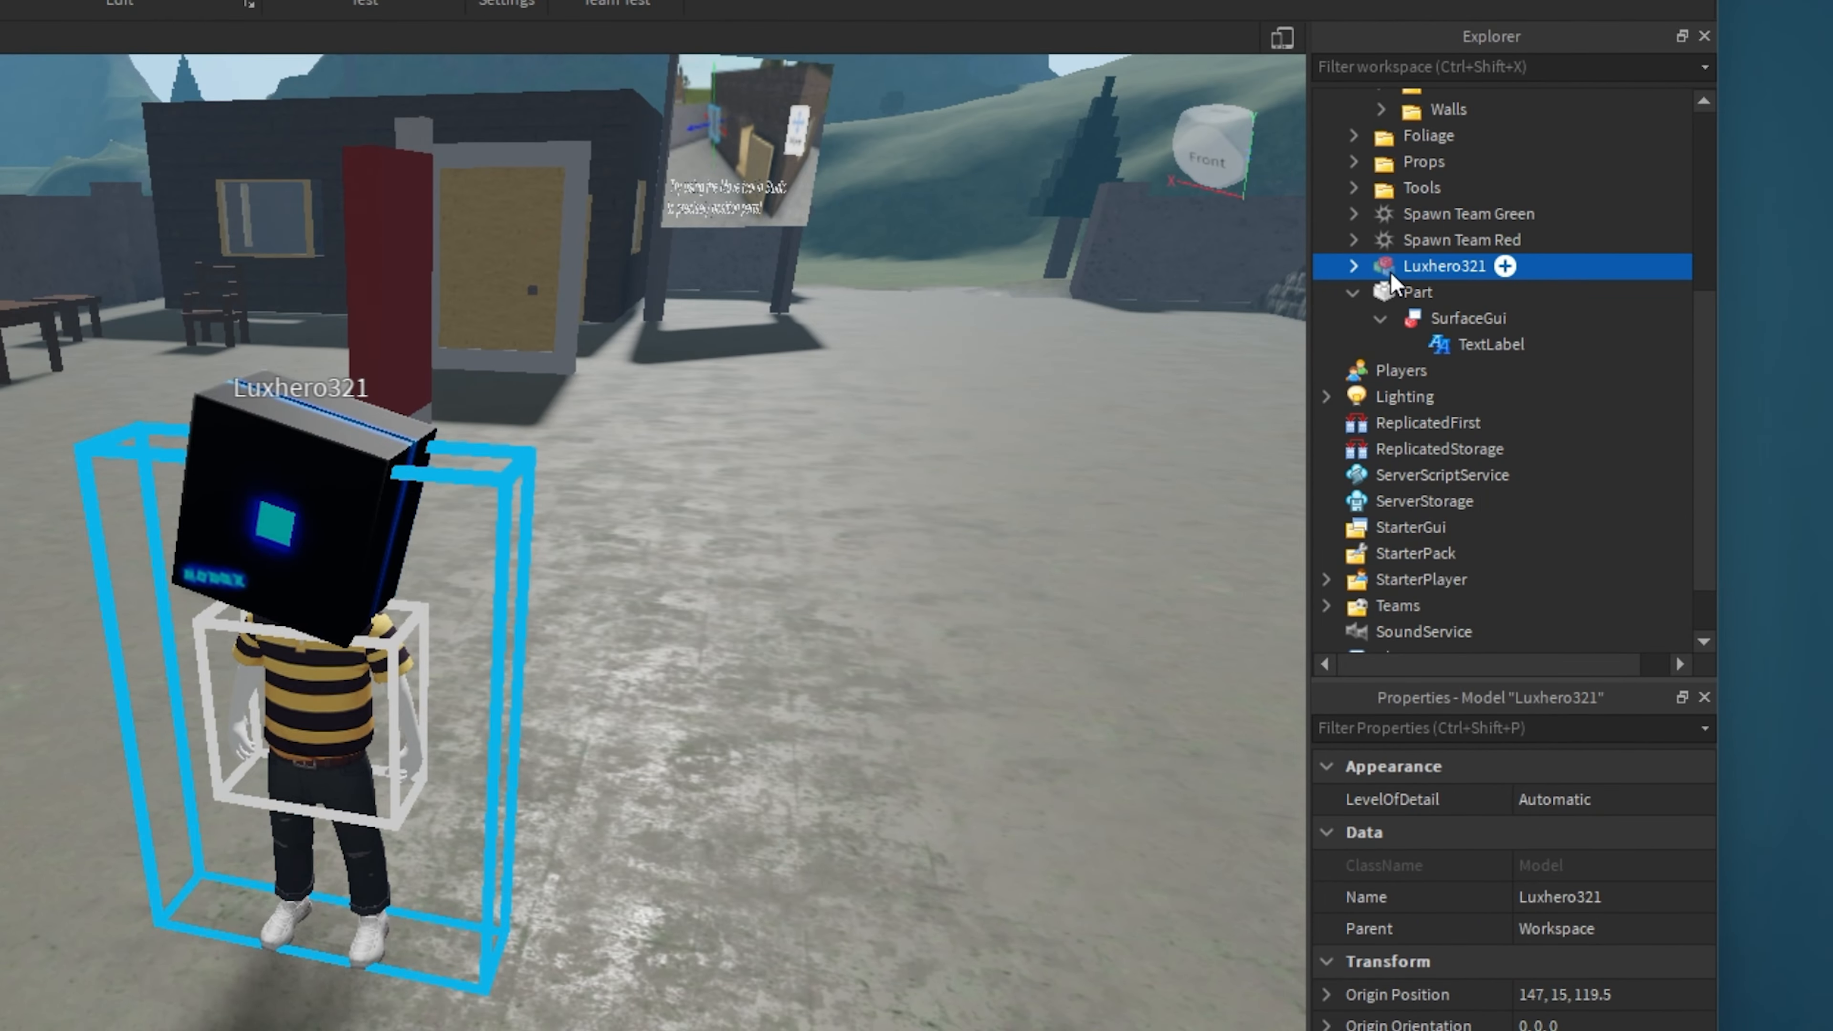
mouse_move(1563, 286)
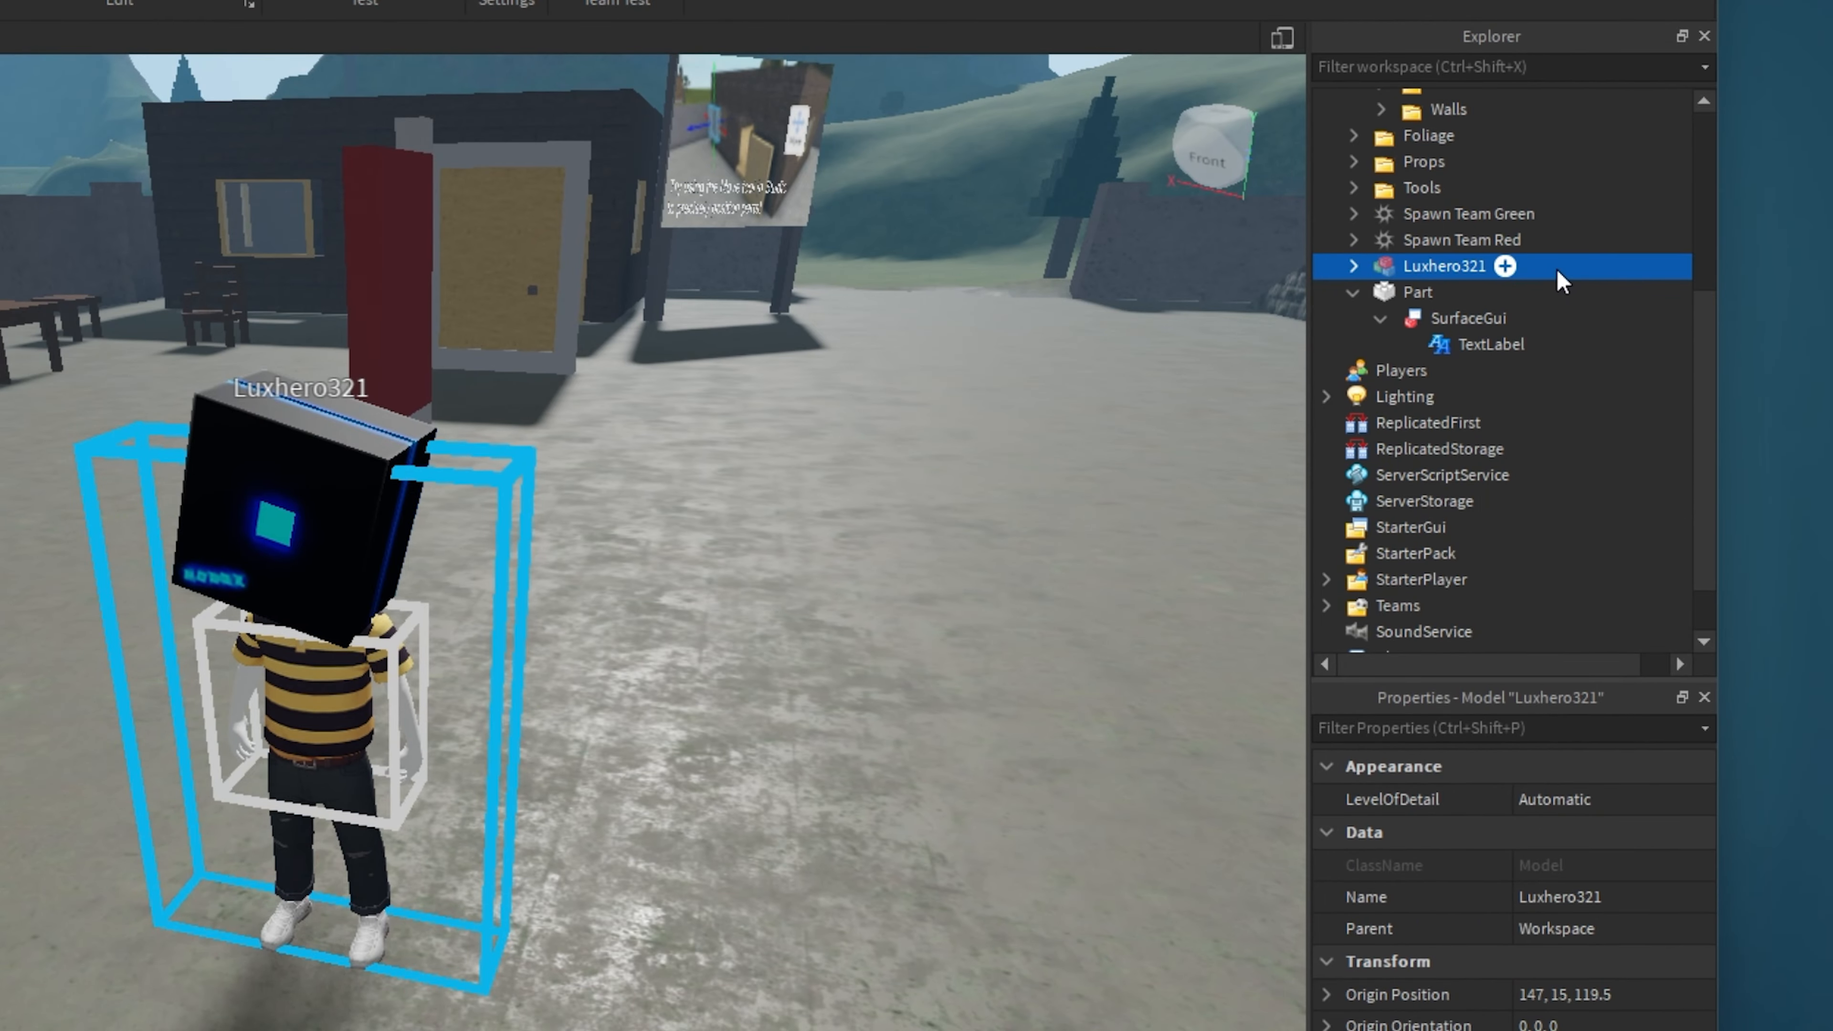
right_click(1444, 266)
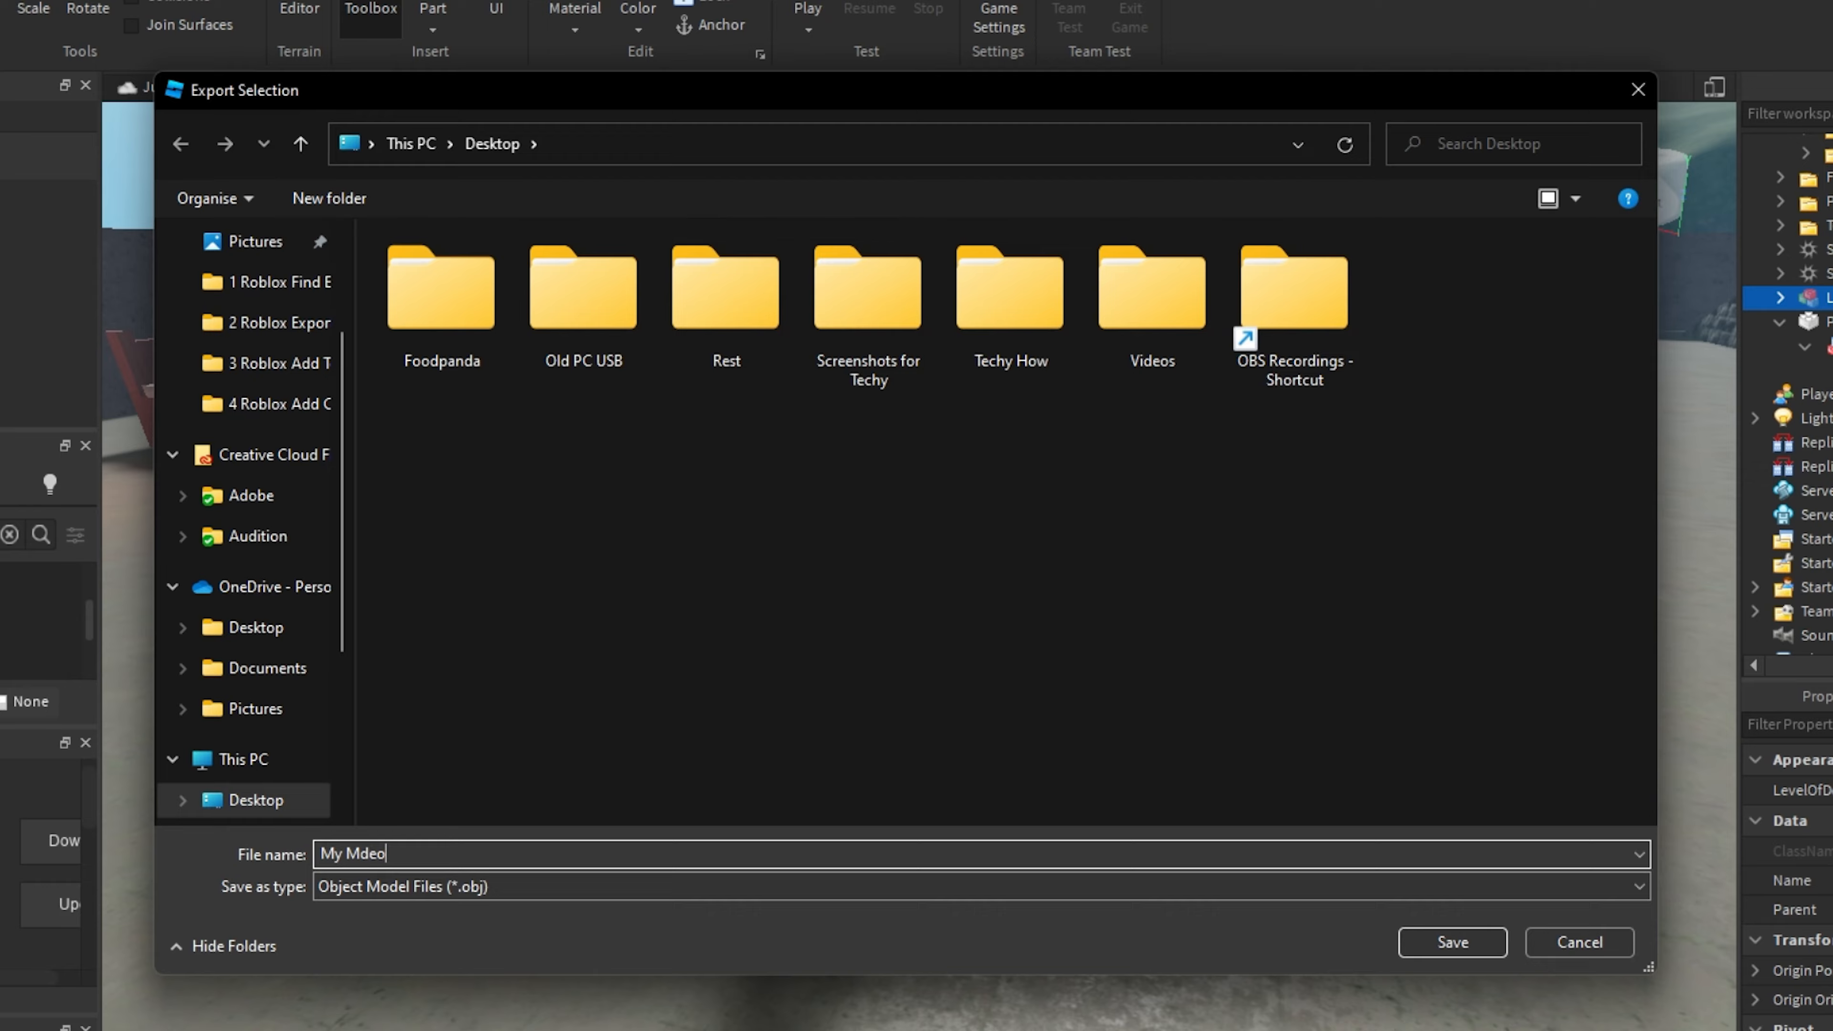
- Export the character to the desktop as 'My Model.obj'
text(My Model)
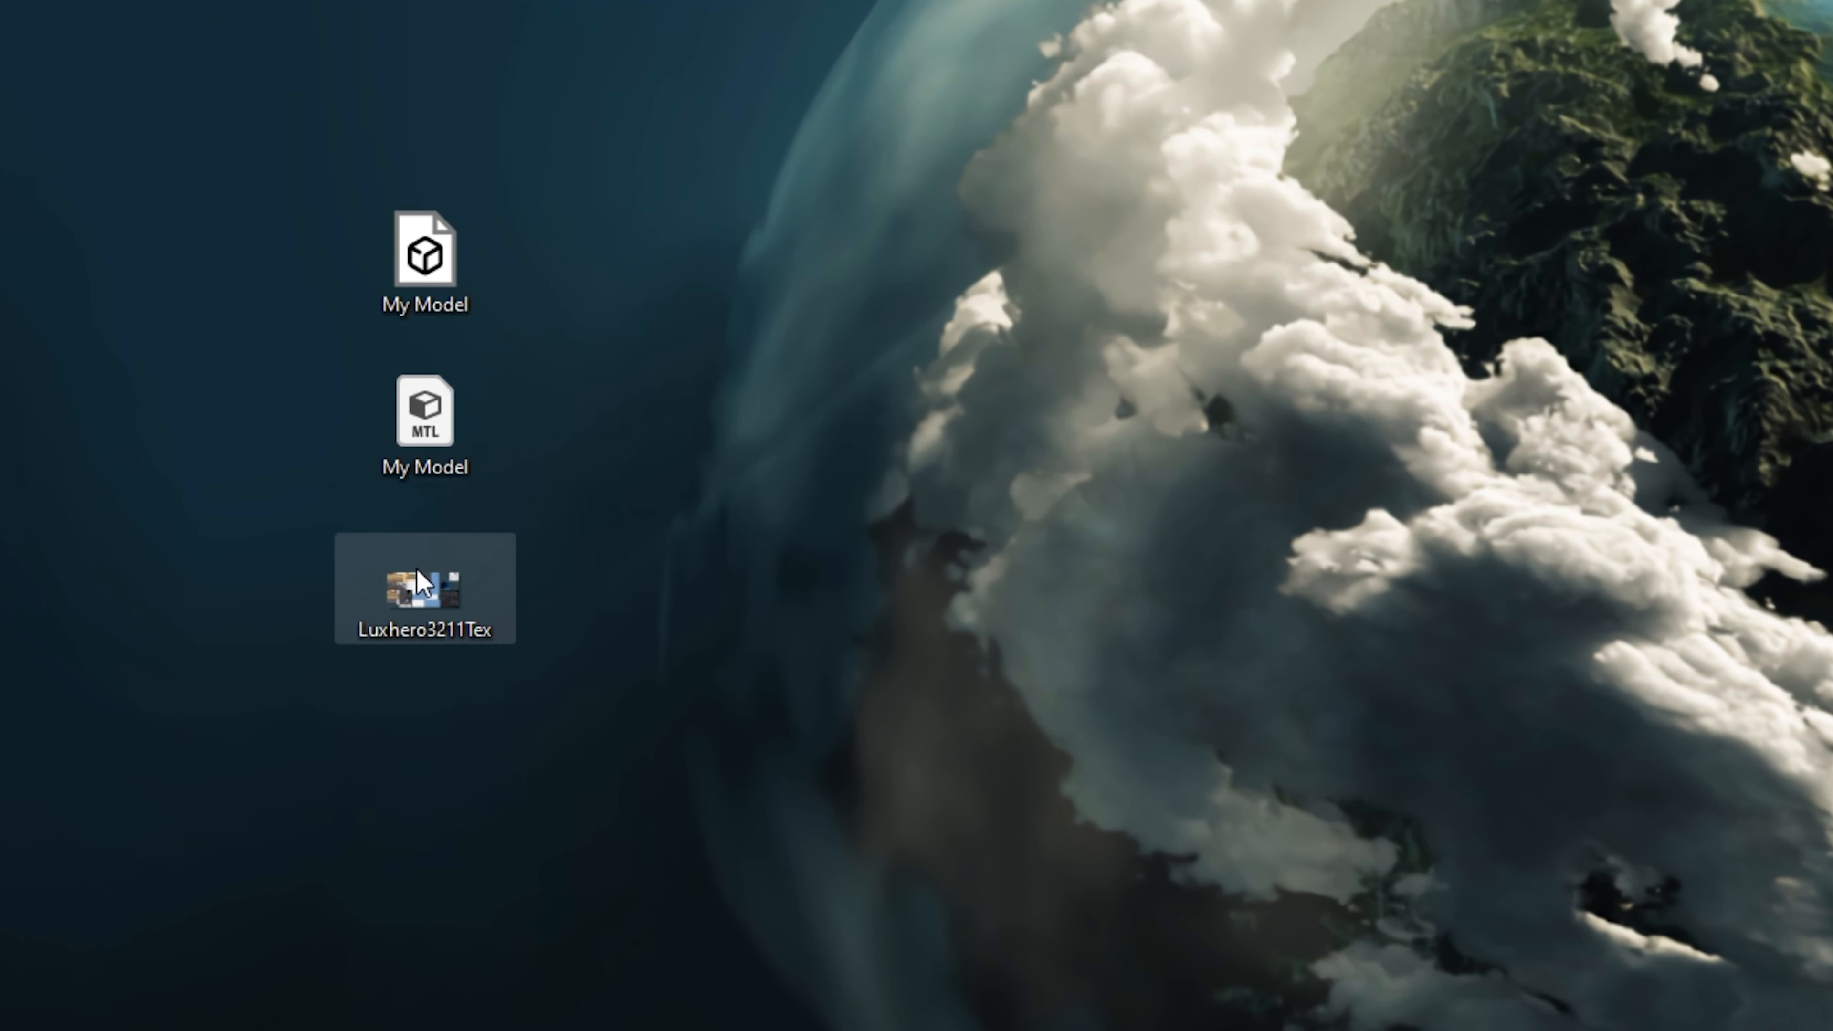
- Open the exported My Model.obj from the desktop with 3D Viewer
double_click(424, 588)
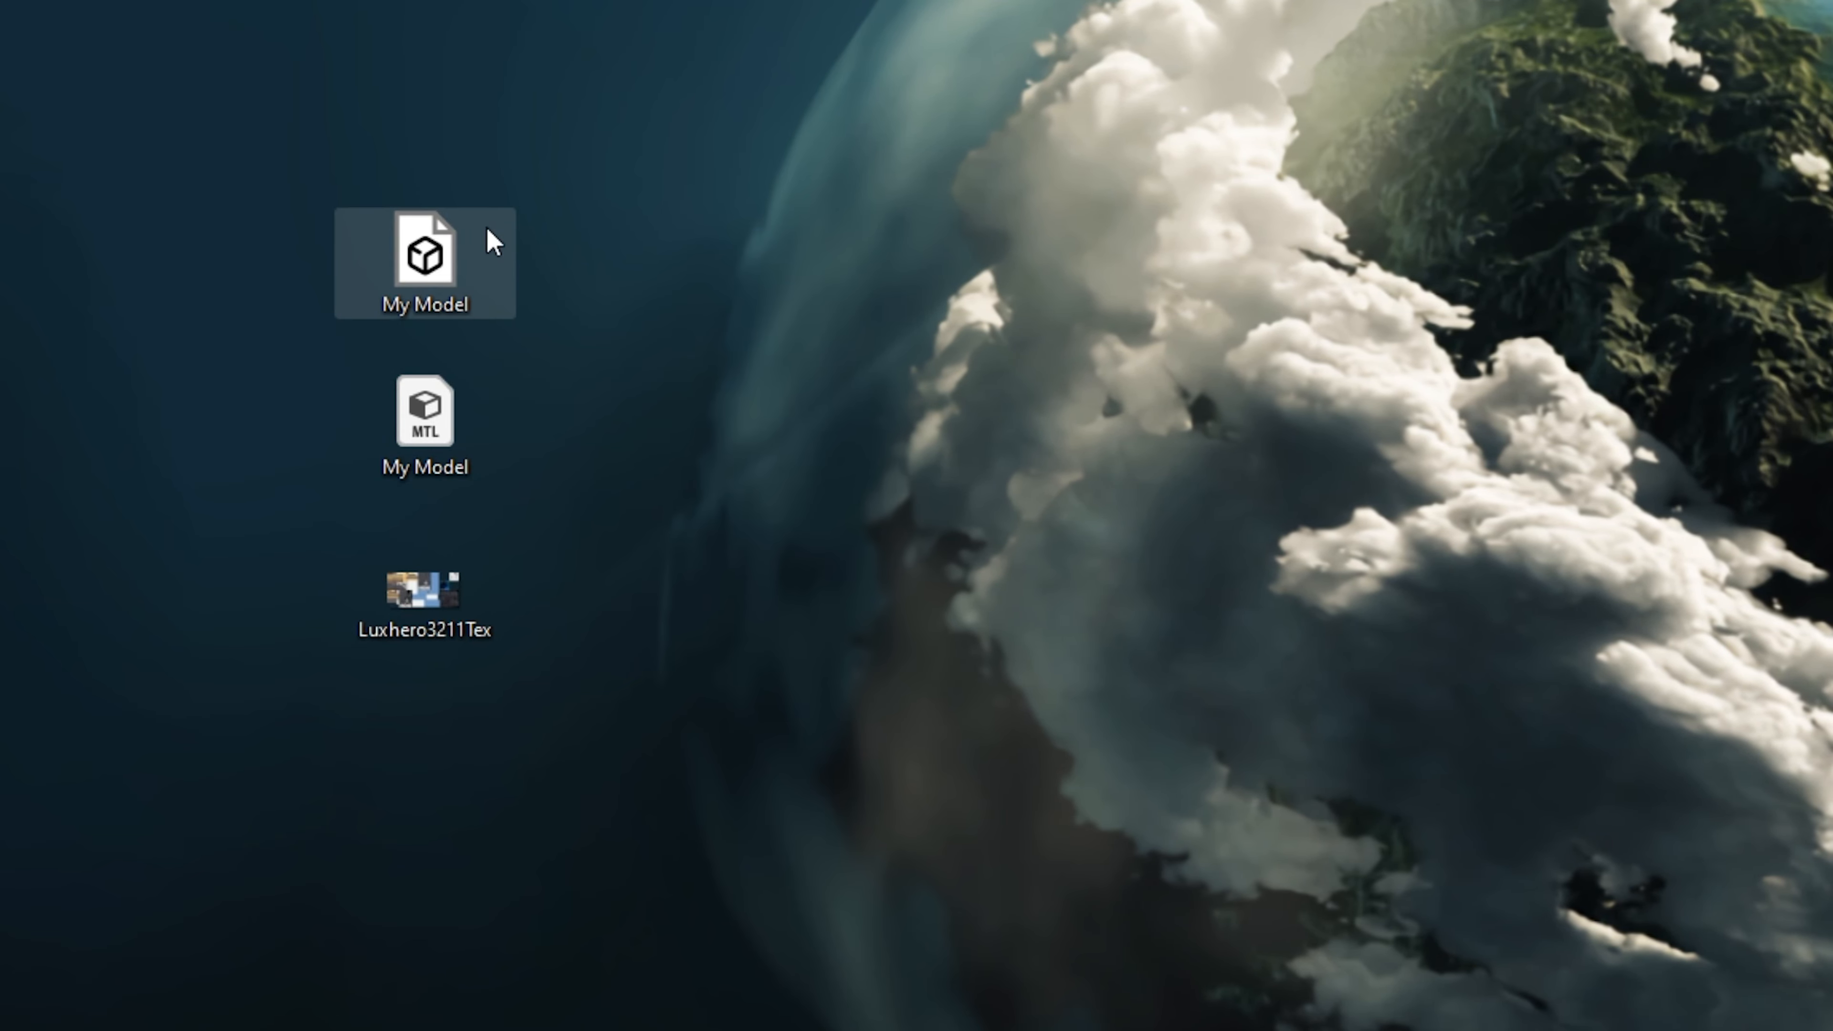
right_click(423, 249)
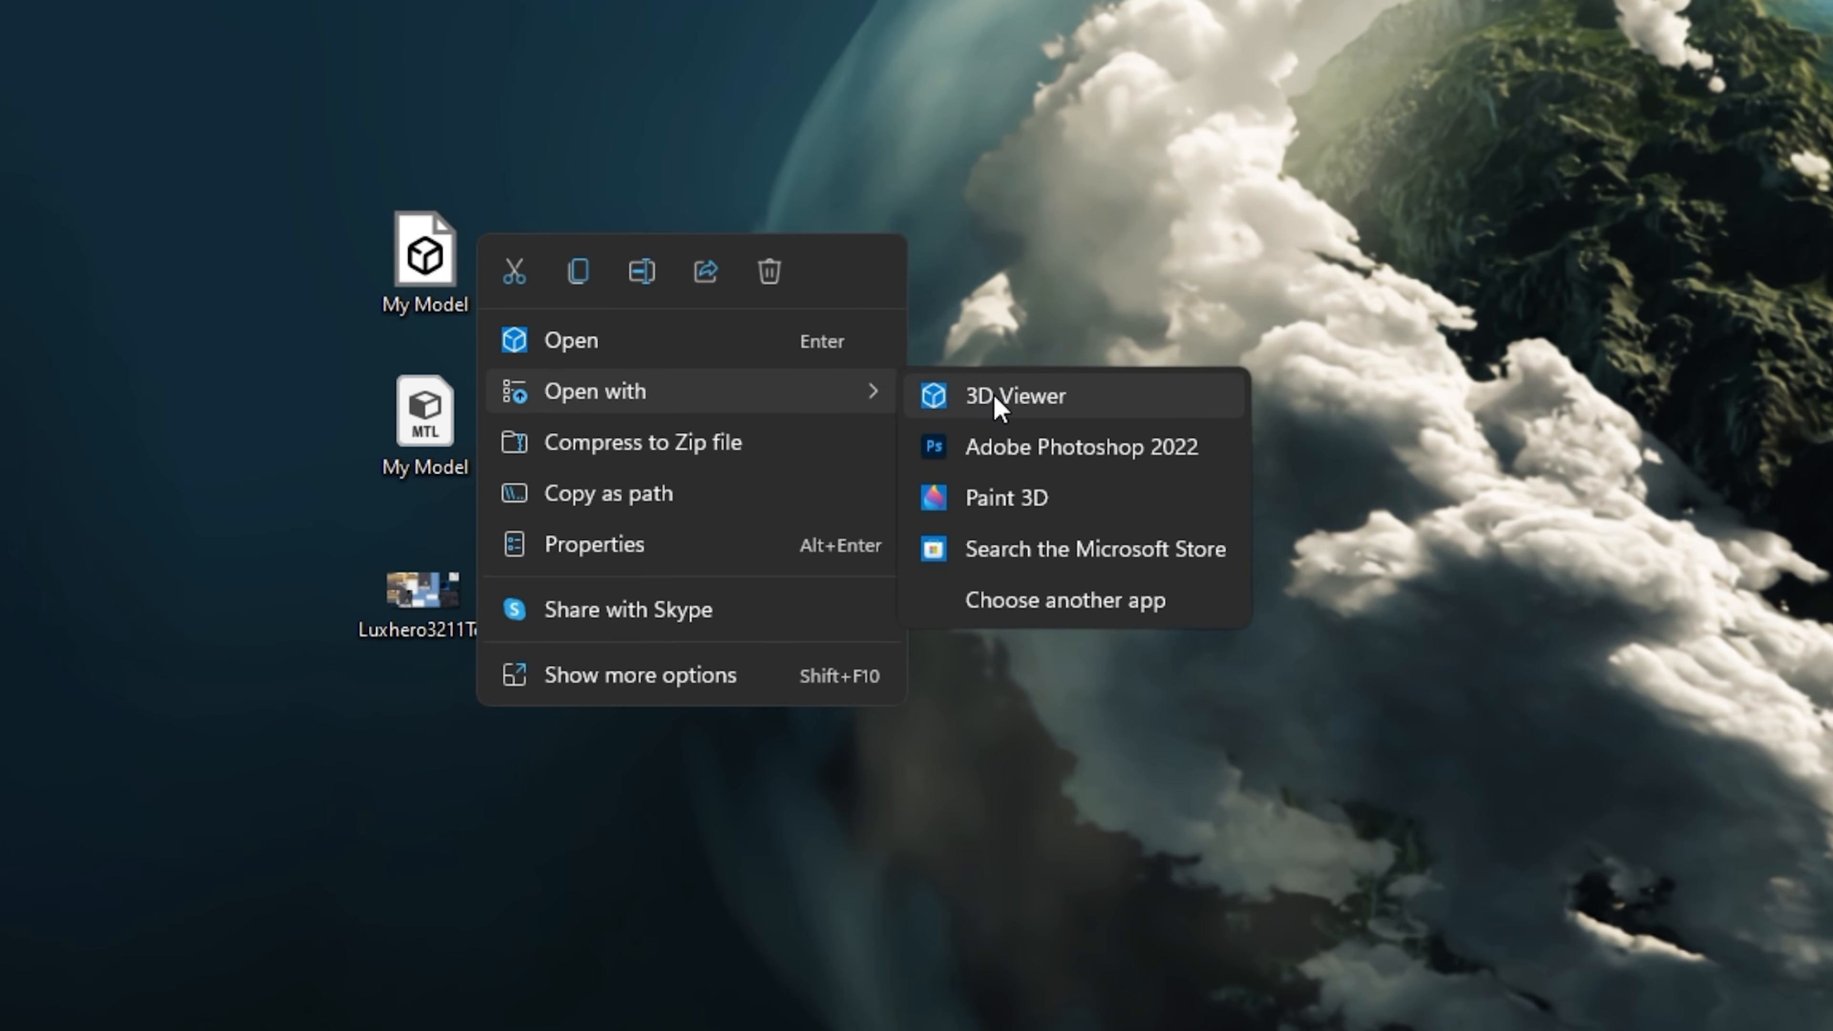
click(1014, 395)
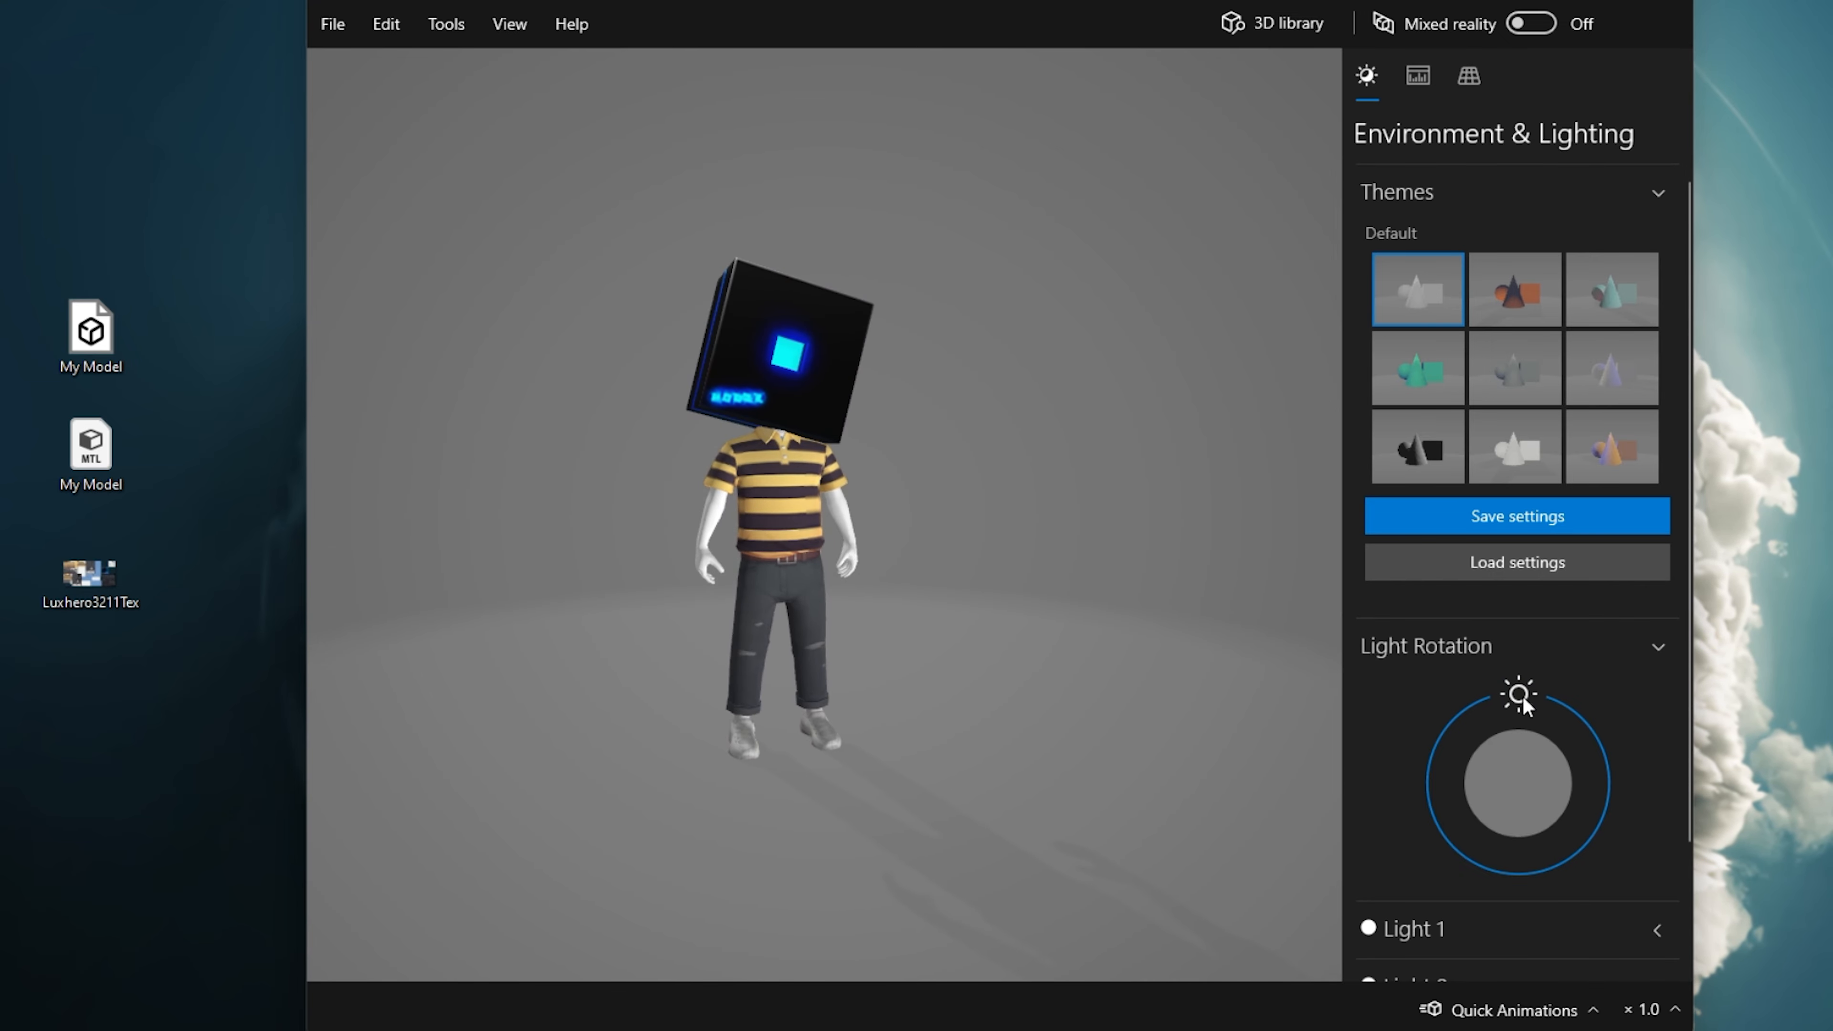
- Inspect the textured avatar in 3D Viewer, then close the preview
click(1512, 446)
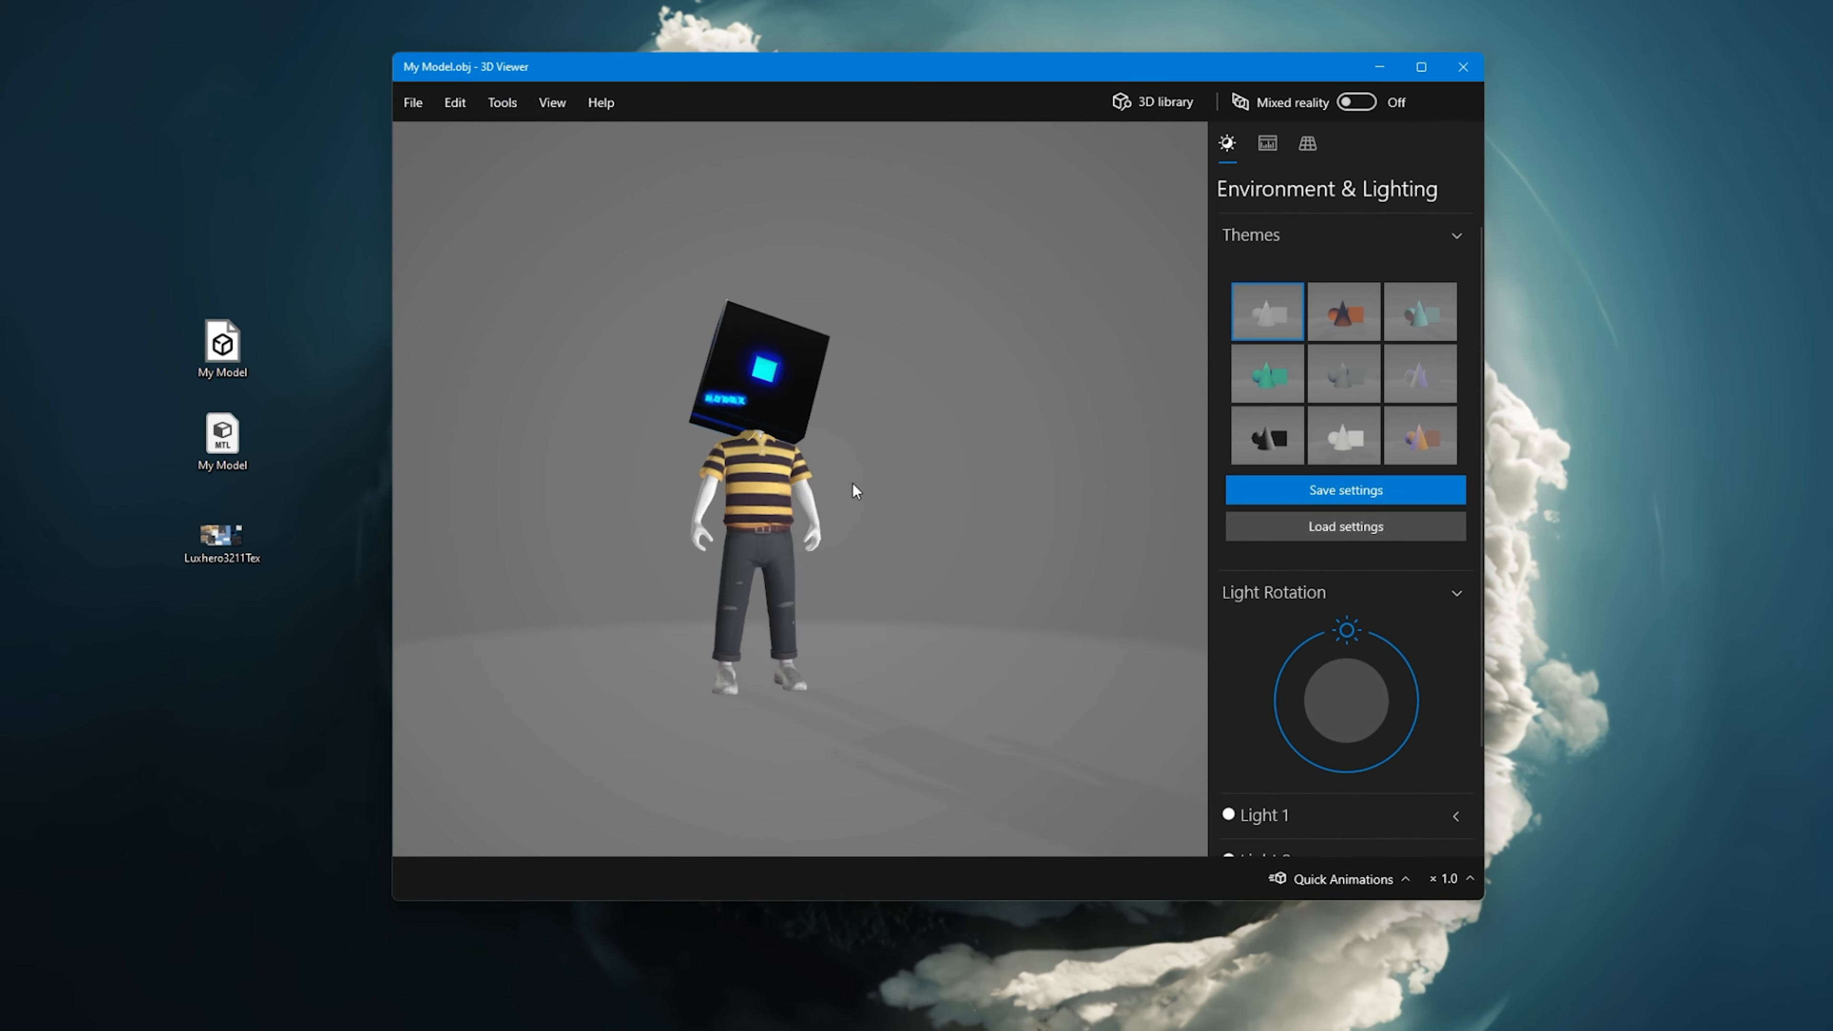
click(1462, 67)
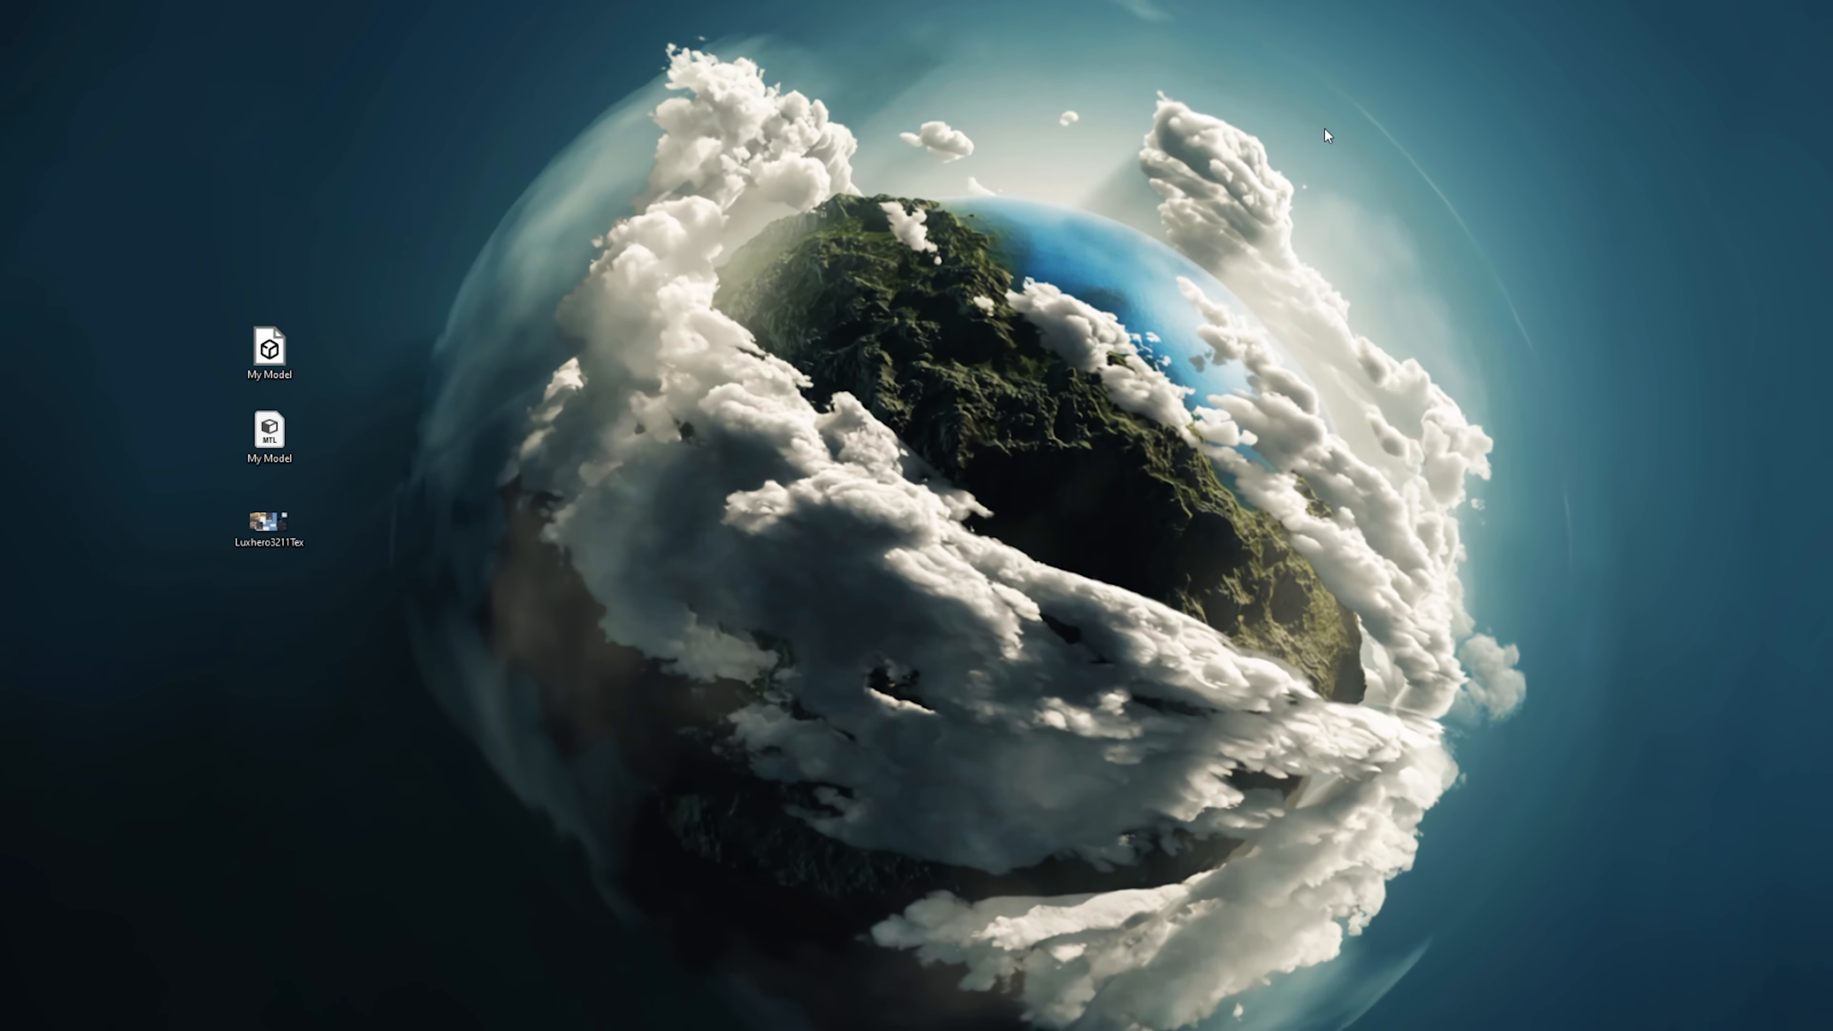